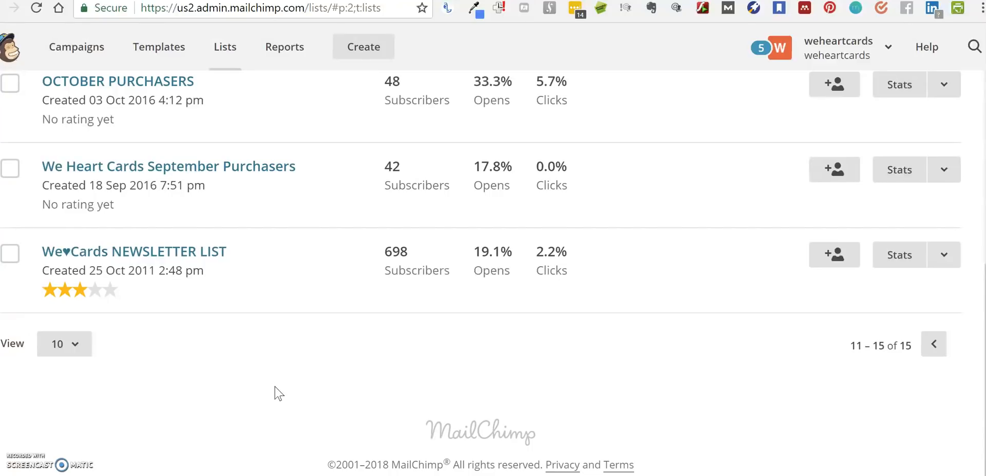
pyautogui.moveTo(233, 268)
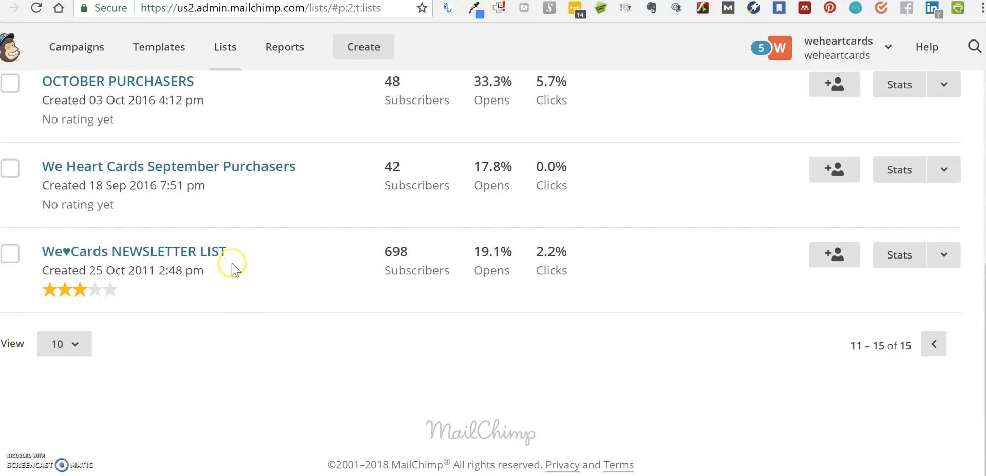
pyautogui.moveTo(222, 255)
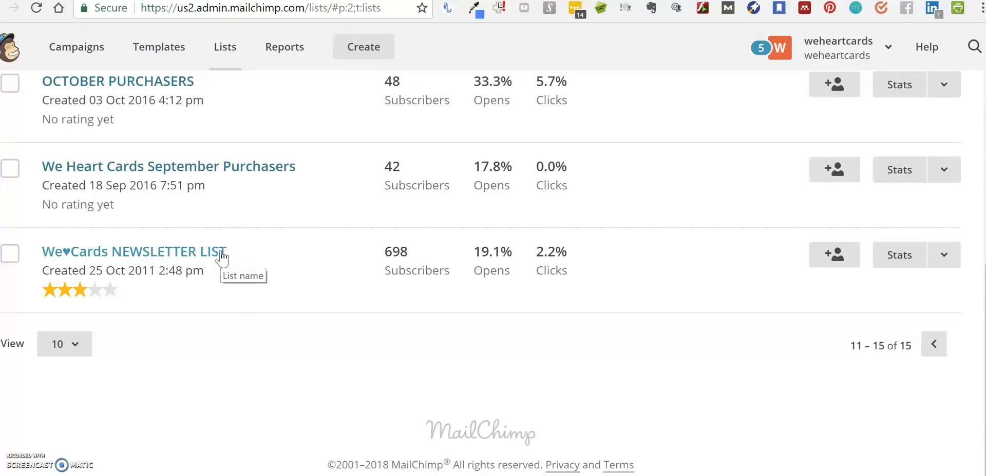
pyautogui.moveTo(224, 174)
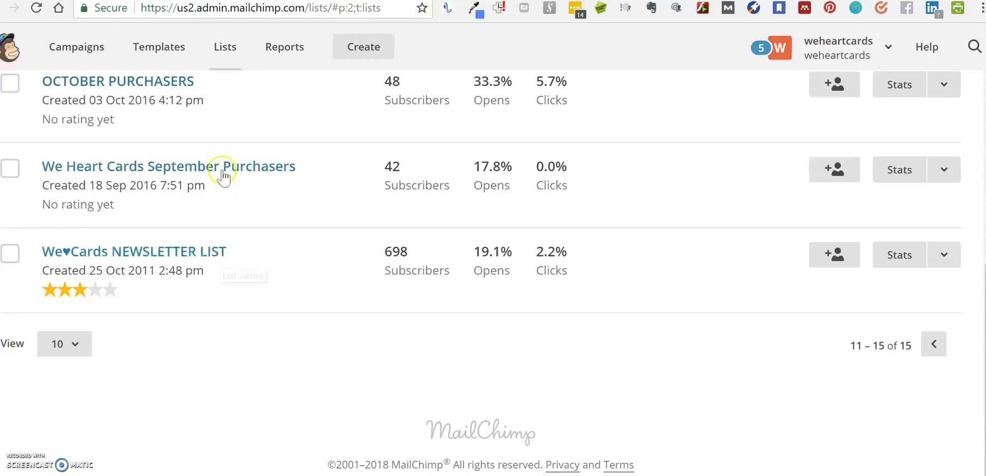
pyautogui.moveTo(223, 255)
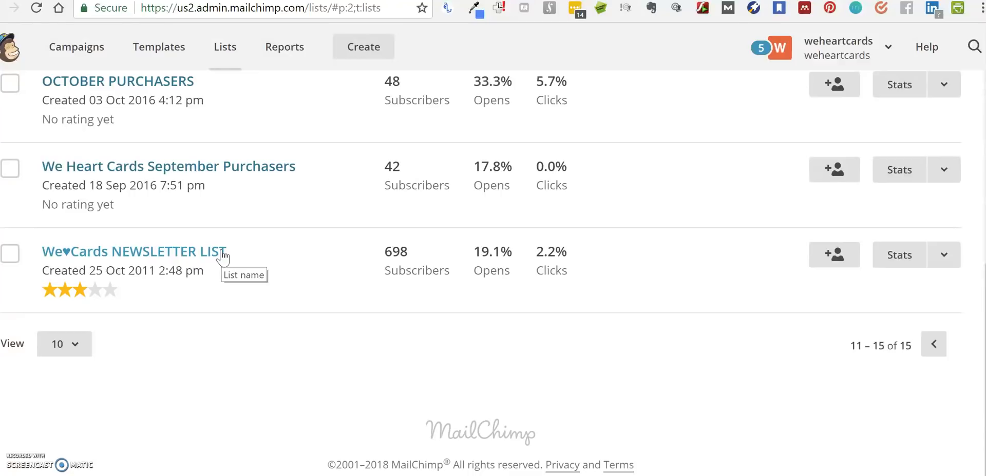
pyautogui.moveTo(225, 47)
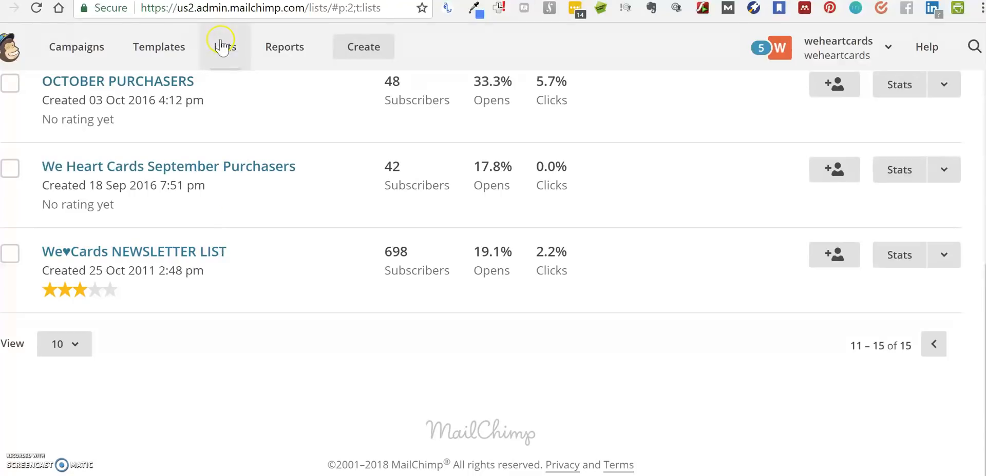
# Open the We♥Cards NEWSLETTER LIST from the Lists page
pyautogui.click(125, 252)
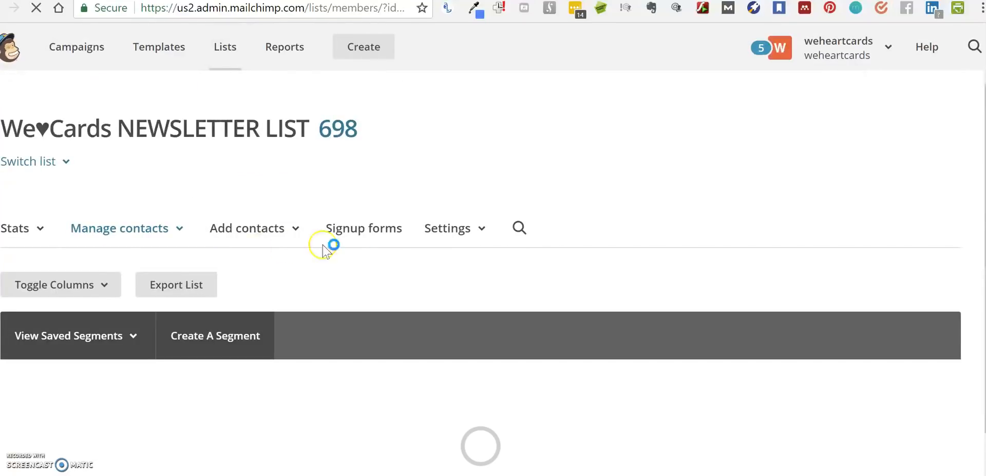
# Go to the list's 'List name and defaults' settings and reach the Form settings area
pyautogui.click(447, 228)
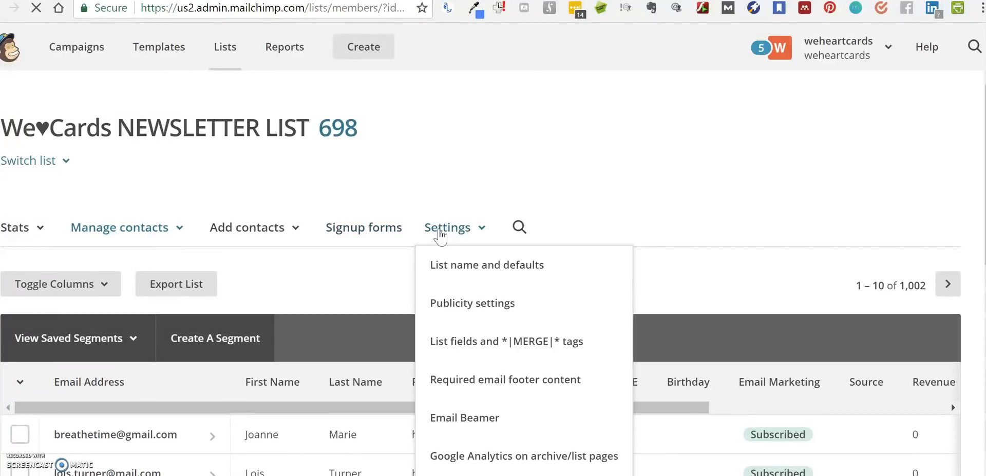
pyautogui.click(485, 265)
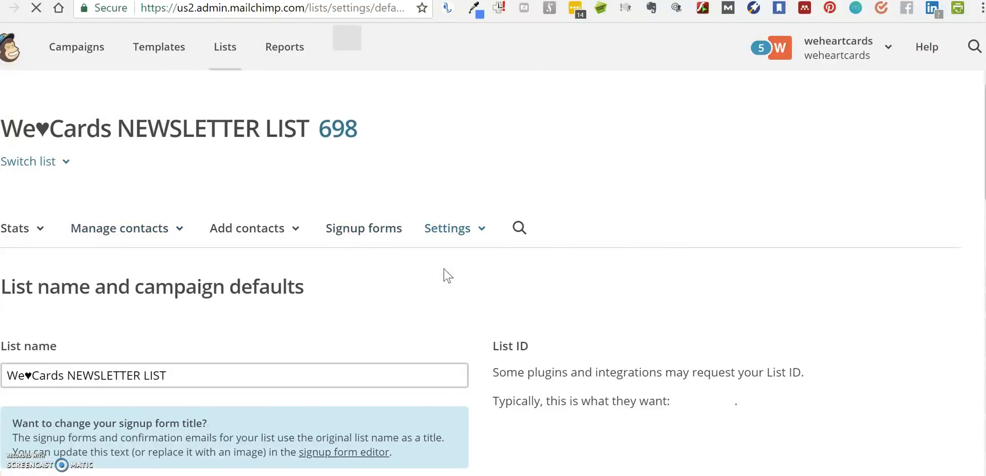
pyautogui.scroll(-3)
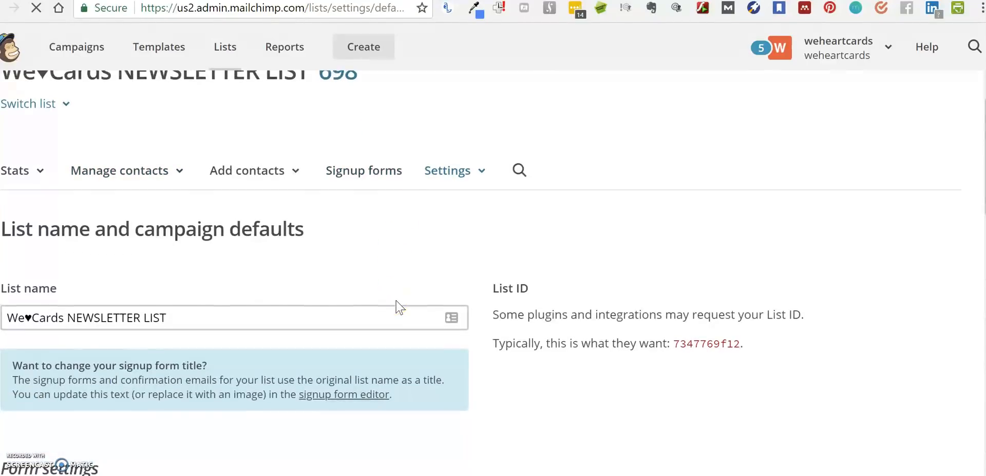
pyautogui.scroll(-3)
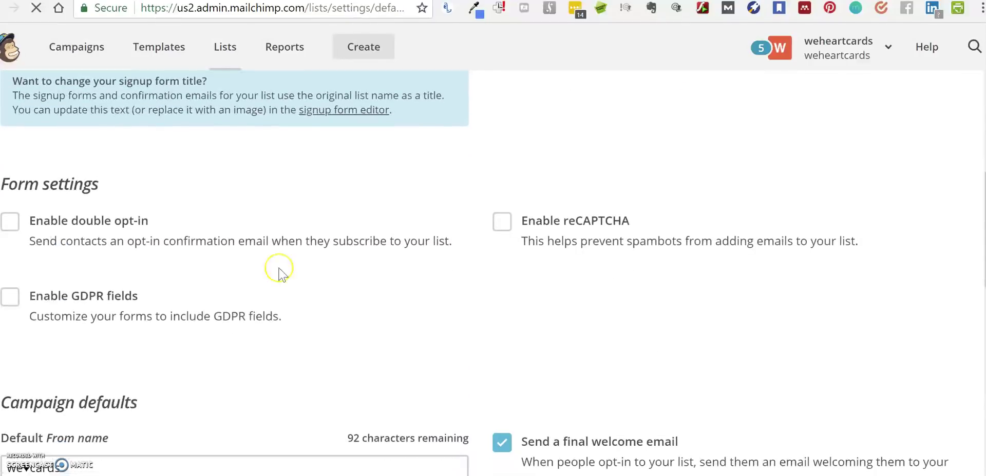
pyautogui.scroll(-3)
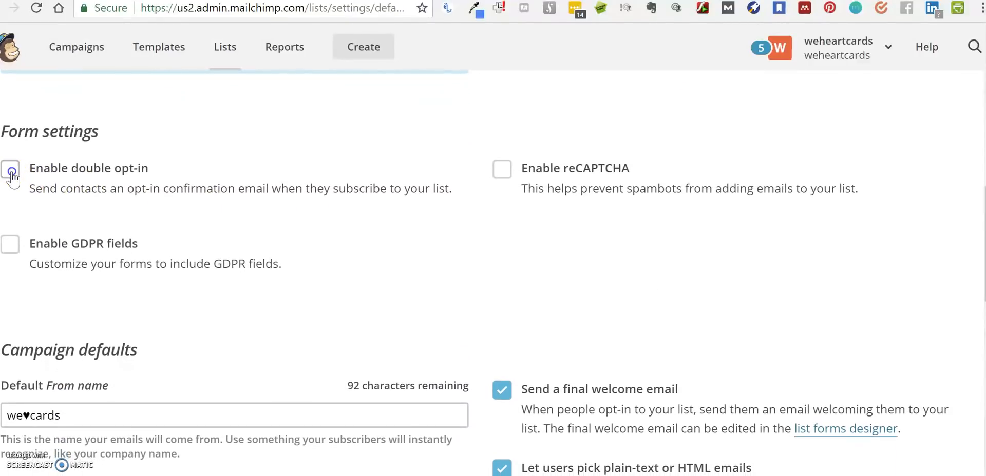
# Enable double opt-in, reCAPTCHA and GDPR fields for the signup forms
pyautogui.click(11, 166)
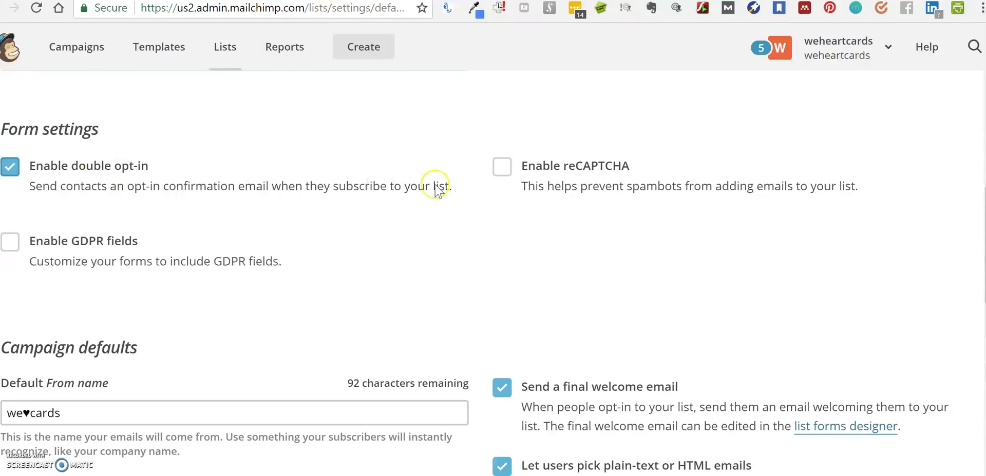
pyautogui.click(502, 166)
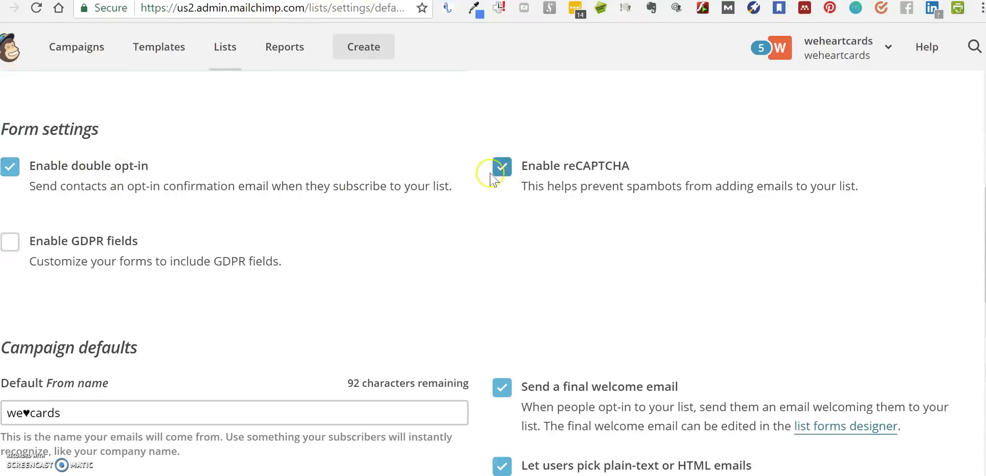
pyautogui.click(10, 241)
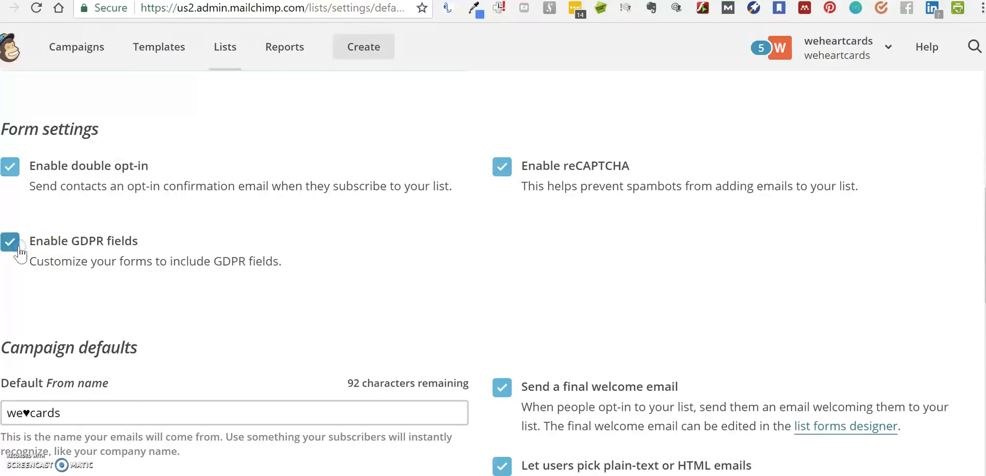
pyautogui.moveTo(232, 226)
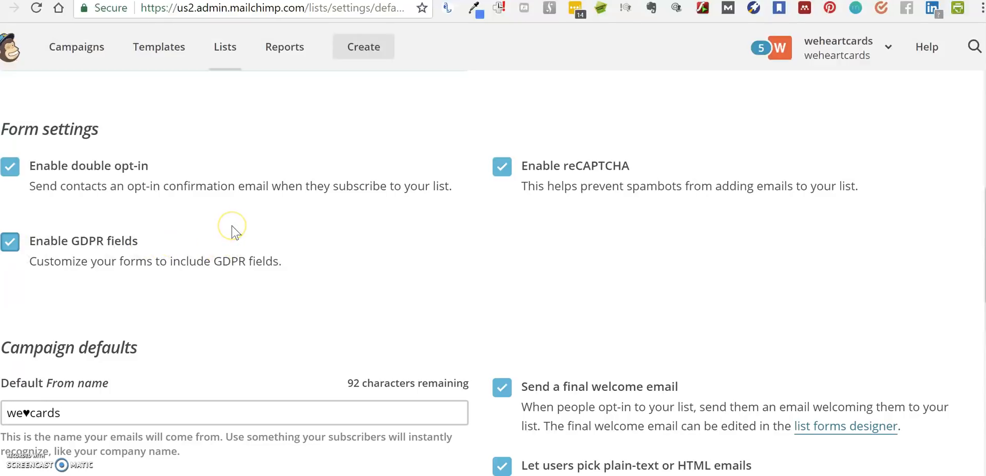
pyautogui.moveTo(195, 239)
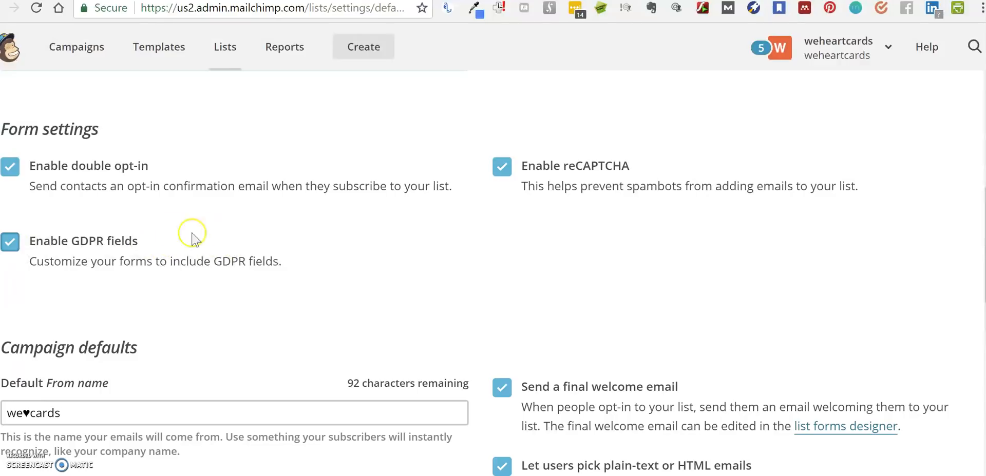
pyautogui.moveTo(61, 201)
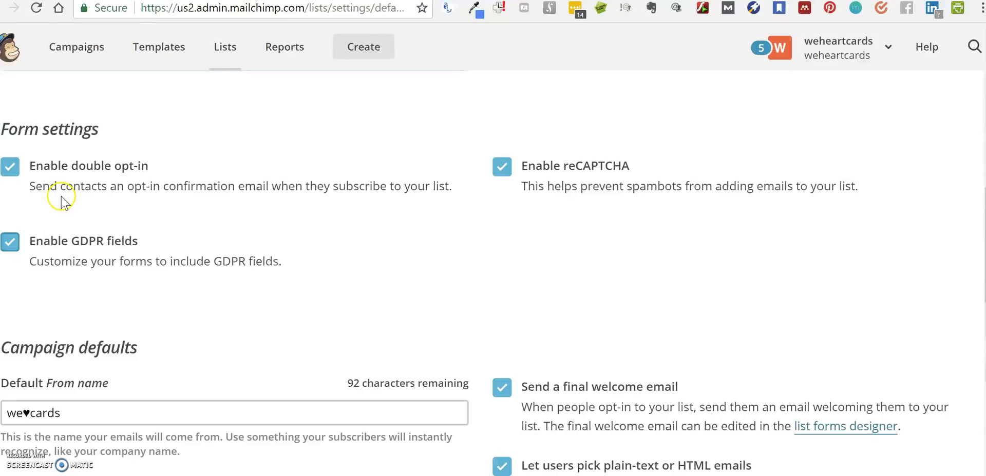
pyautogui.moveTo(112, 248)
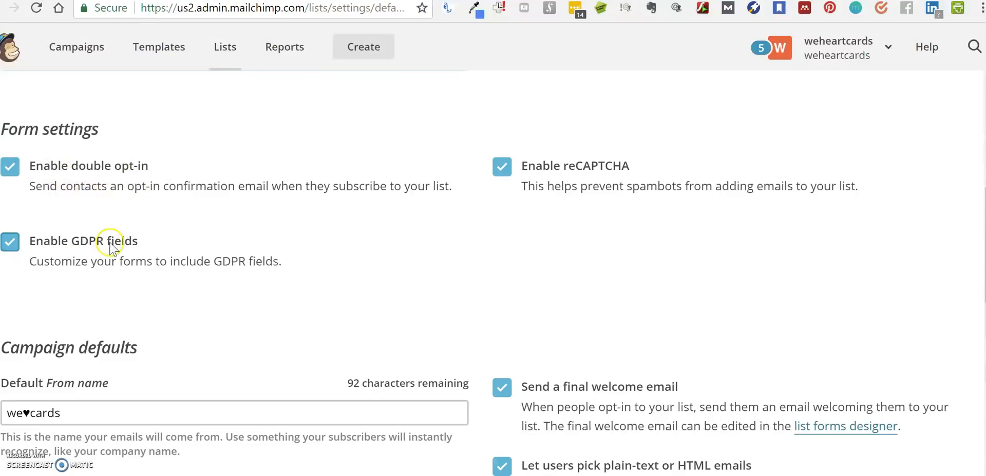
pyautogui.moveTo(121, 261)
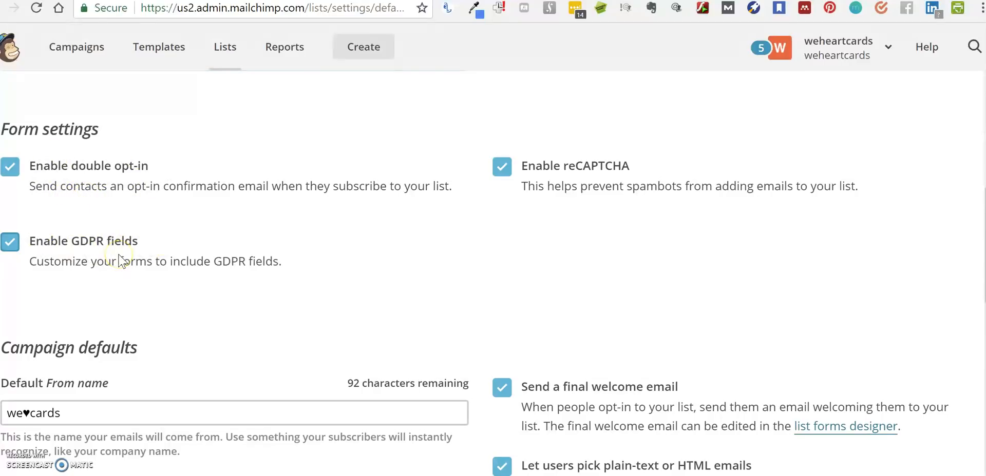
pyautogui.moveTo(187, 284)
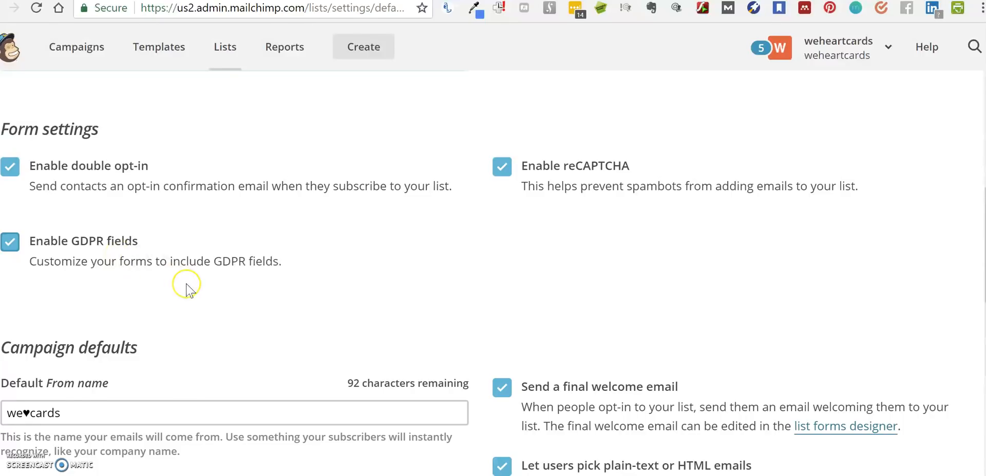
# Save the list and campaign defaults, then return to the Lists overview
pyautogui.scroll(-3)
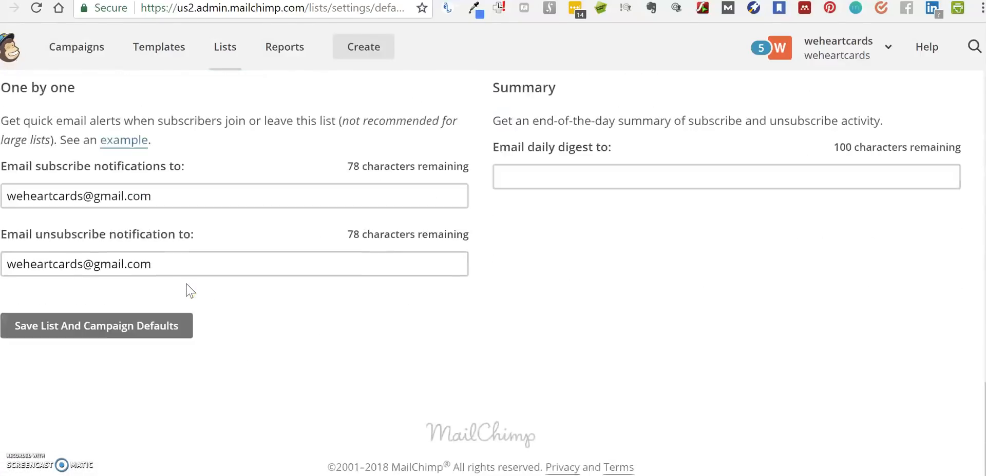
pyautogui.click(97, 326)
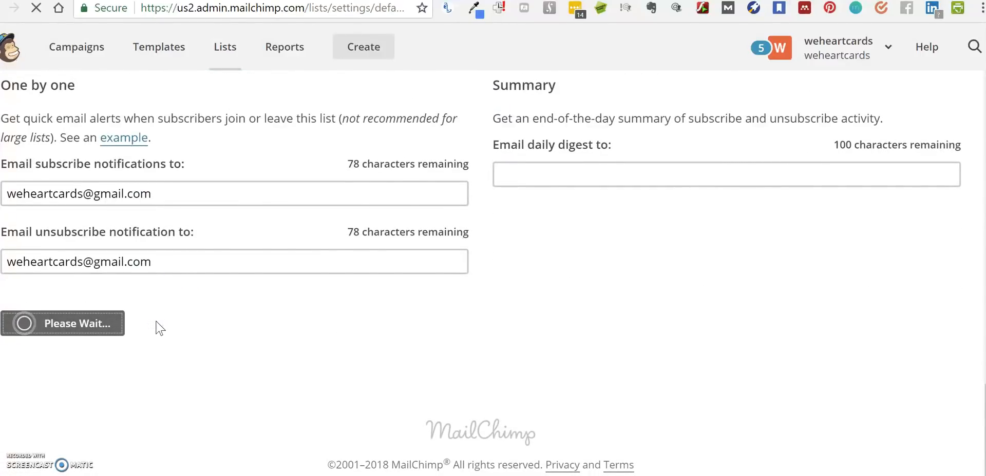
pyautogui.click(63, 324)
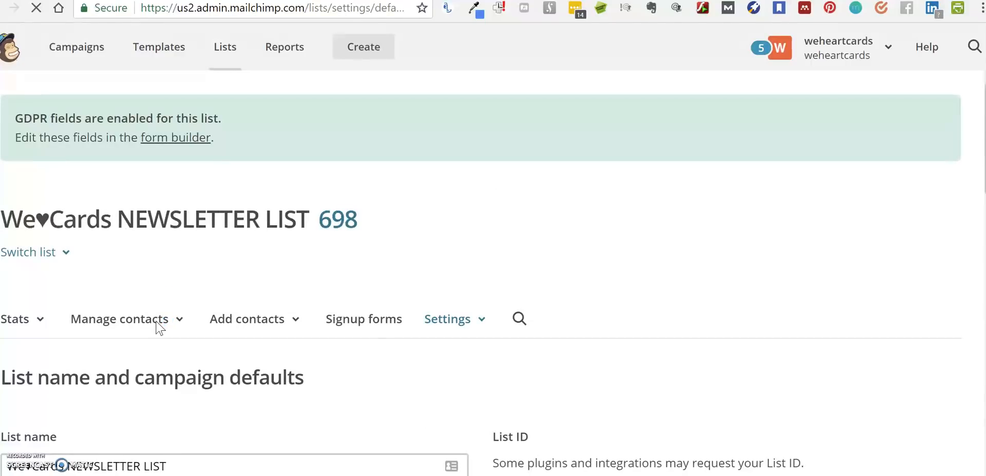
pyautogui.moveTo(35, 160)
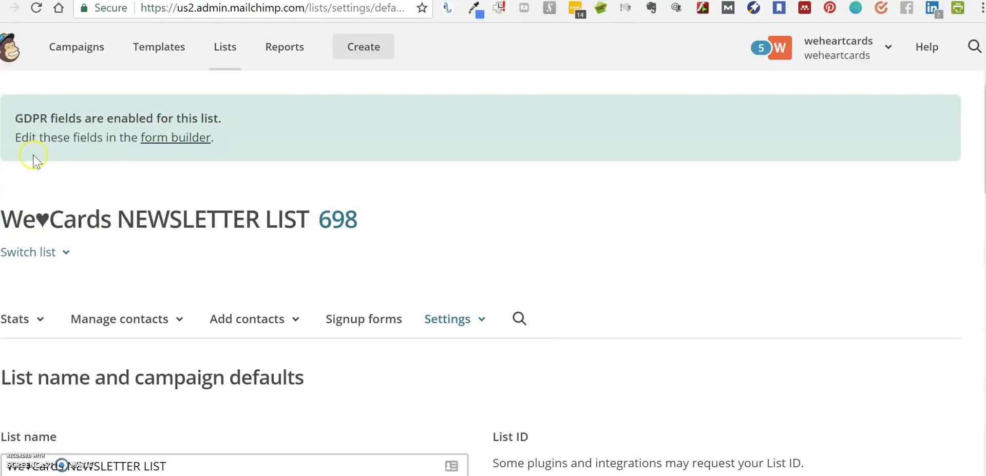
pyautogui.click(225, 46)
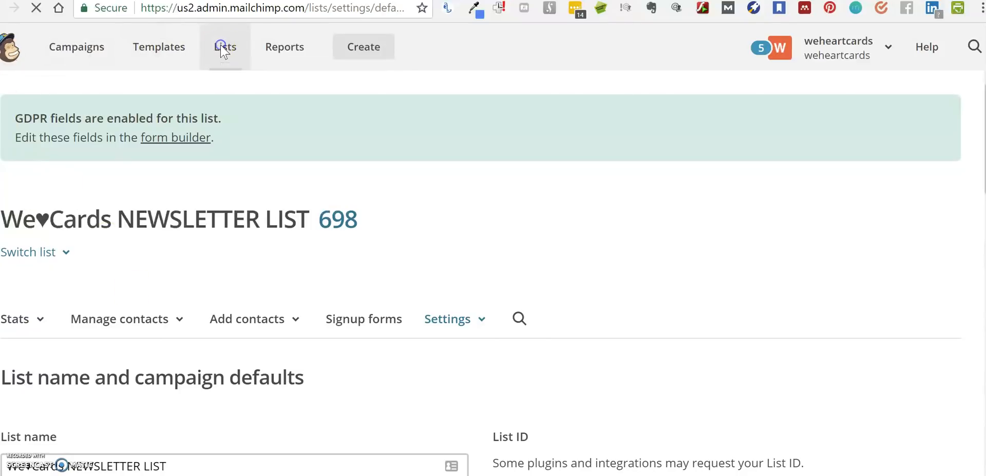
# Go to the next page of lists where the We♥Cards NEWSLETTER LIST shows its GDPR tag
pyautogui.click(225, 46)
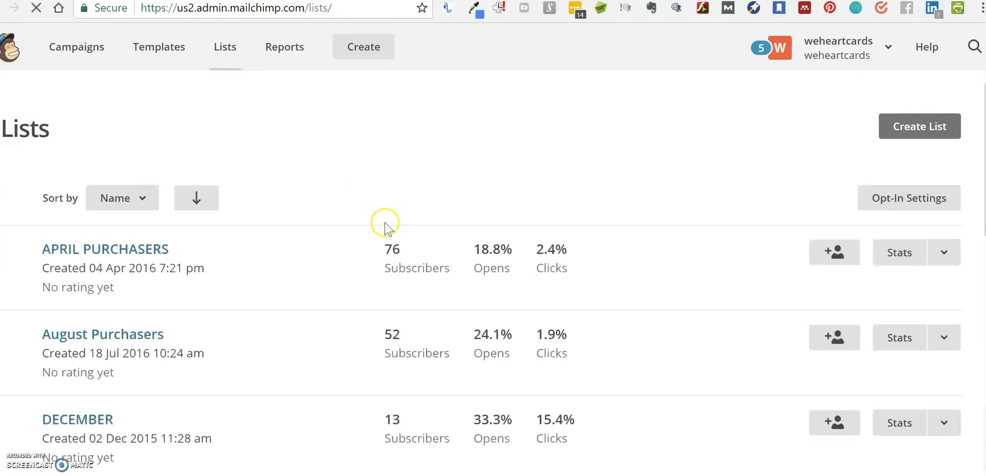
pyautogui.scroll(-3)
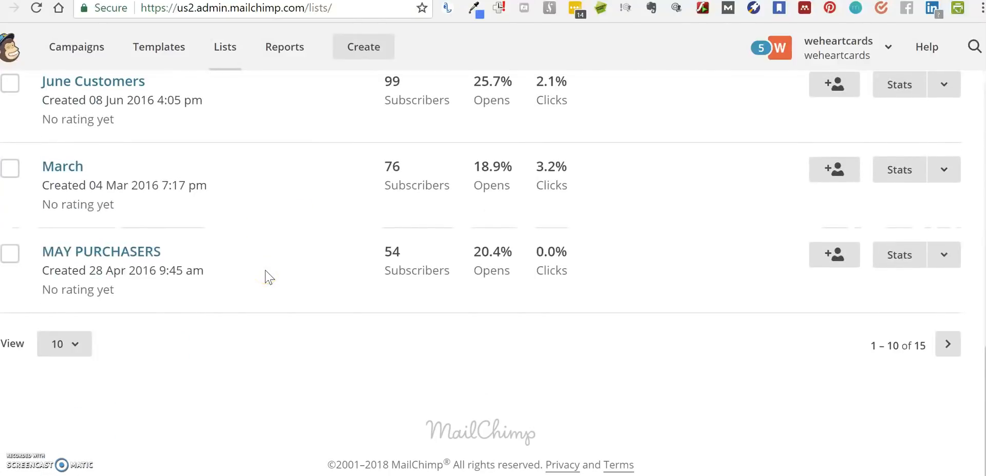
pyautogui.click(947, 344)
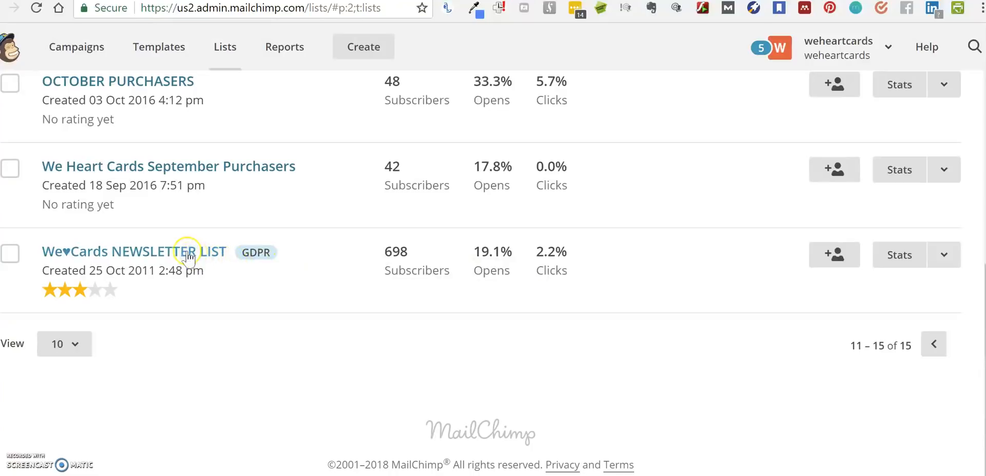
pyautogui.moveTo(255, 251)
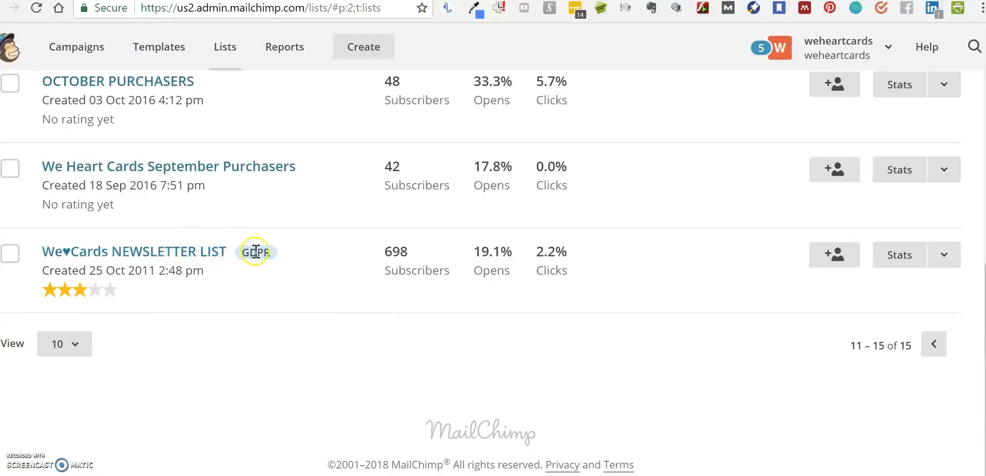
pyautogui.moveTo(264, 257)
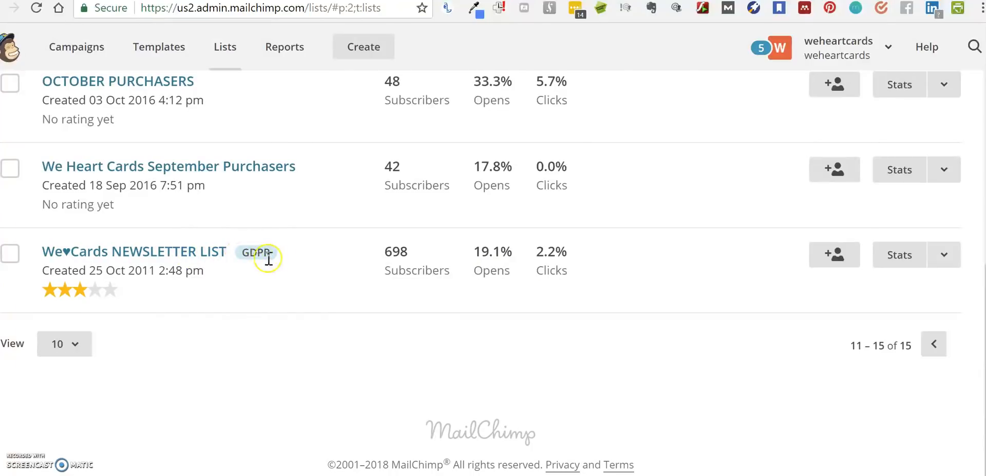
pyautogui.moveTo(242, 251)
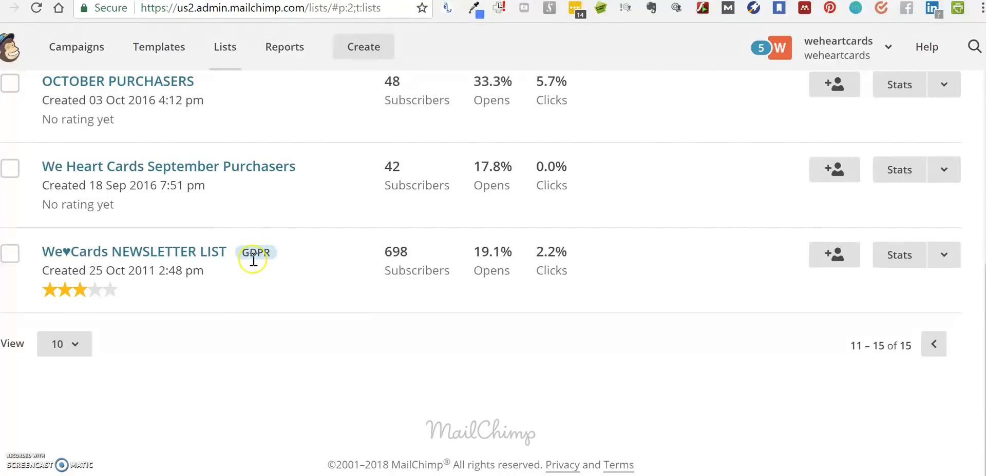
pyautogui.moveTo(254, 273)
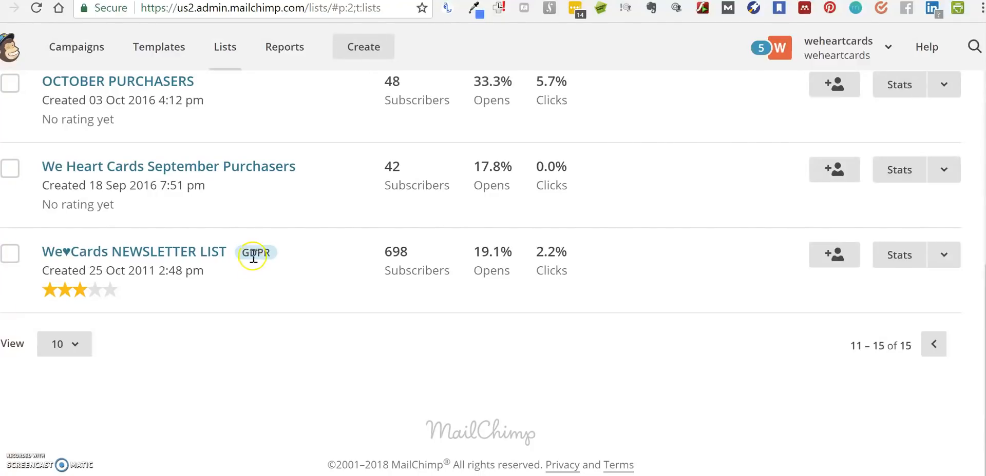
pyautogui.moveTo(210, 258)
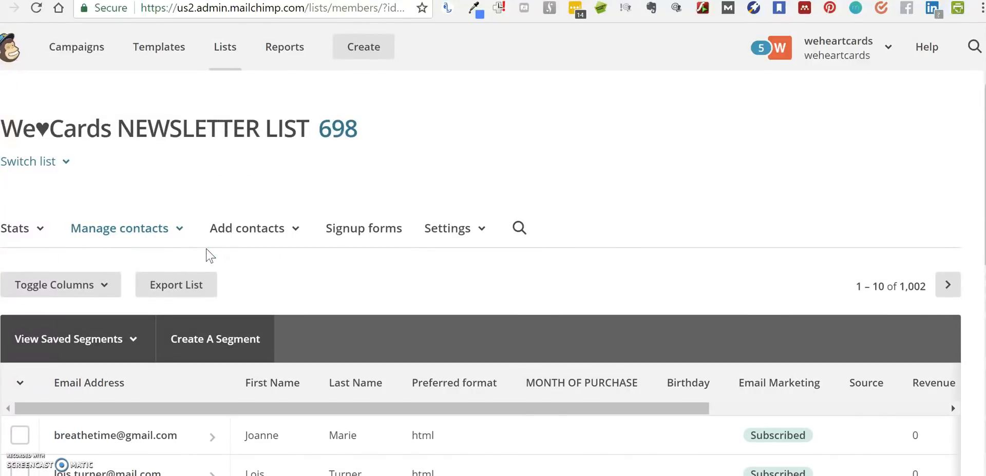
# Open the Form builder from the list's Signup forms options
pyautogui.click(363, 228)
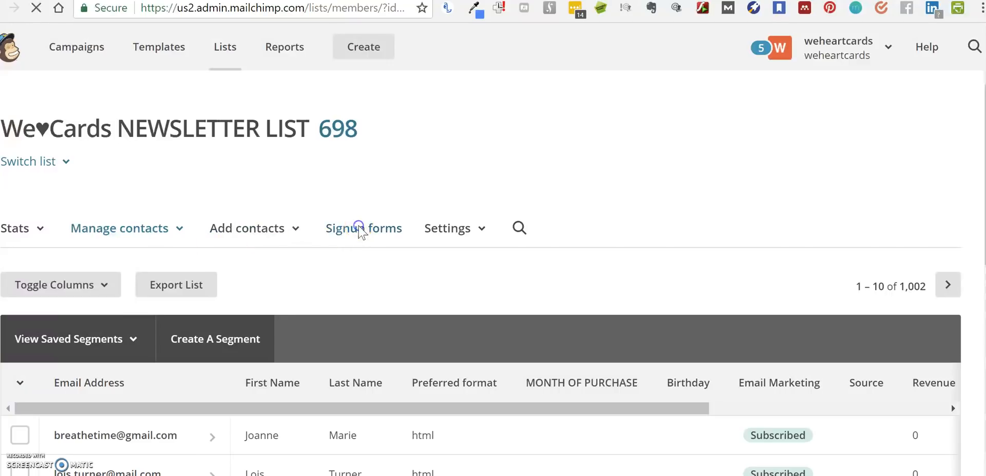
pyautogui.click(363, 228)
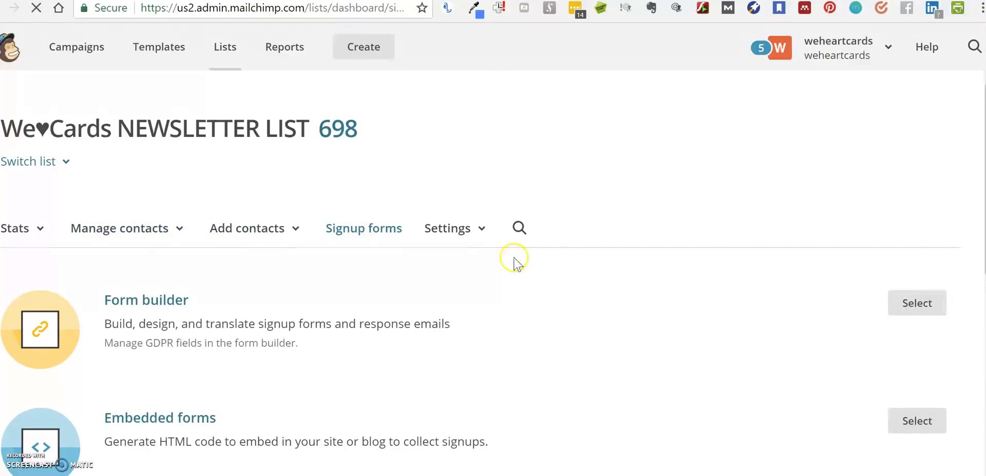
pyautogui.click(916, 304)
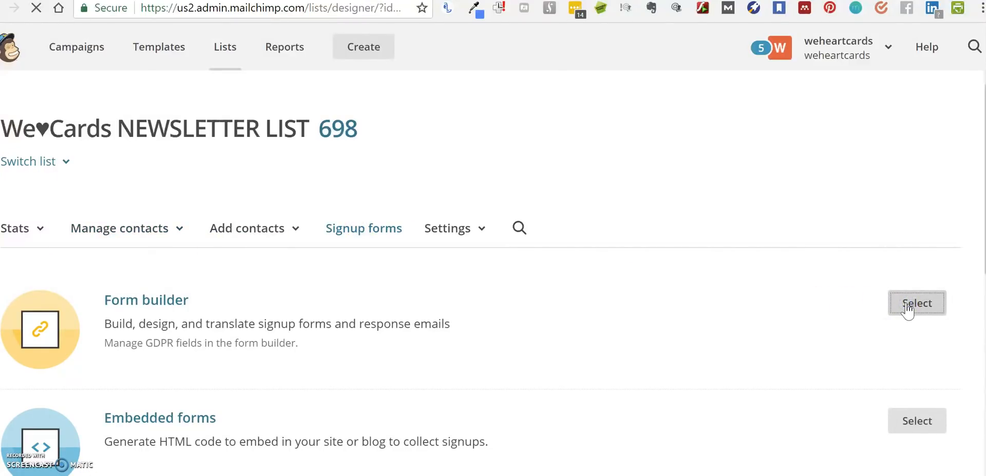
pyautogui.click(916, 304)
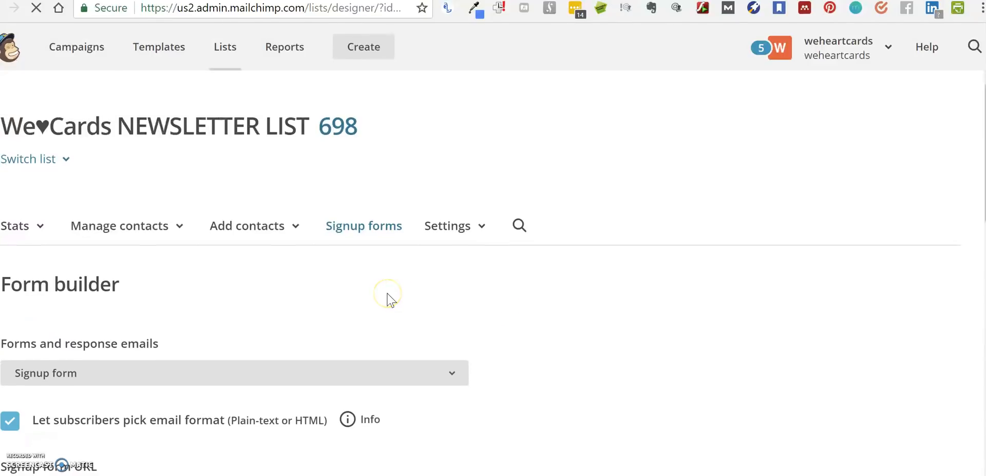
# Scroll the signup form down to its Marketing Permissions section
pyautogui.scroll(-3)
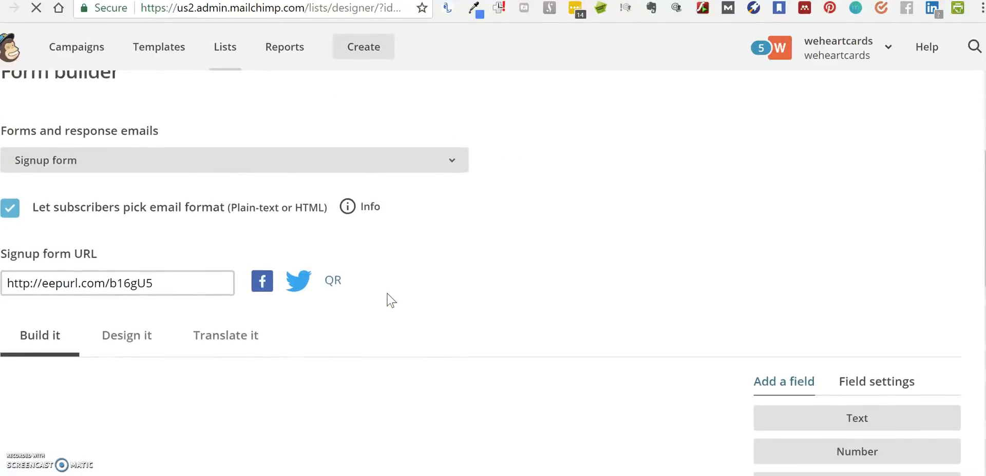
pyautogui.scroll(-3)
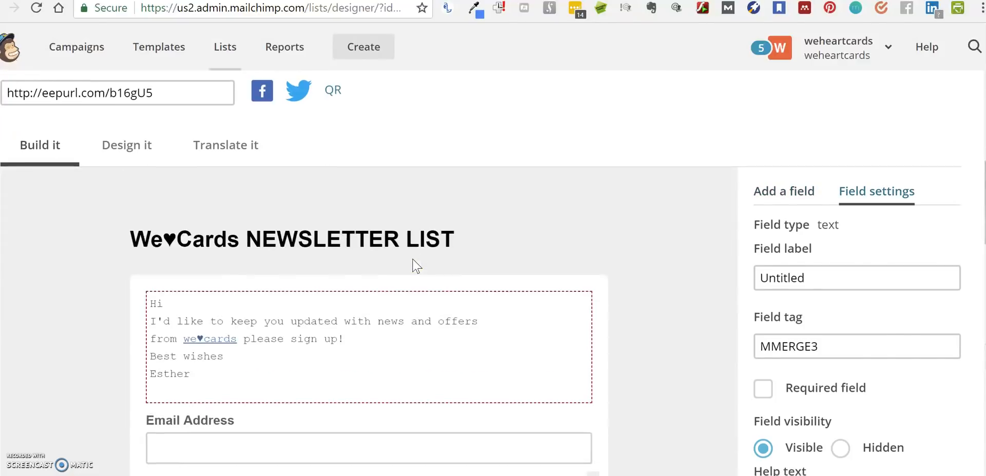
pyautogui.scroll(-3)
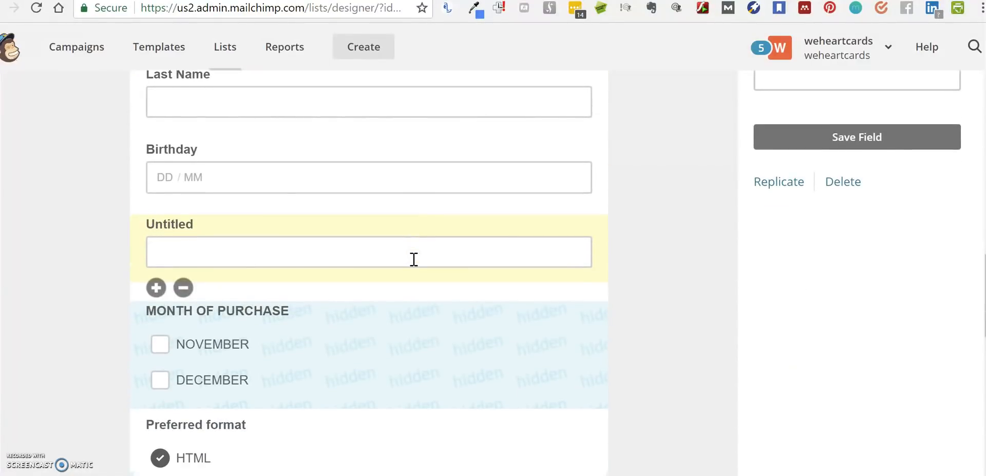
pyautogui.scroll(-3)
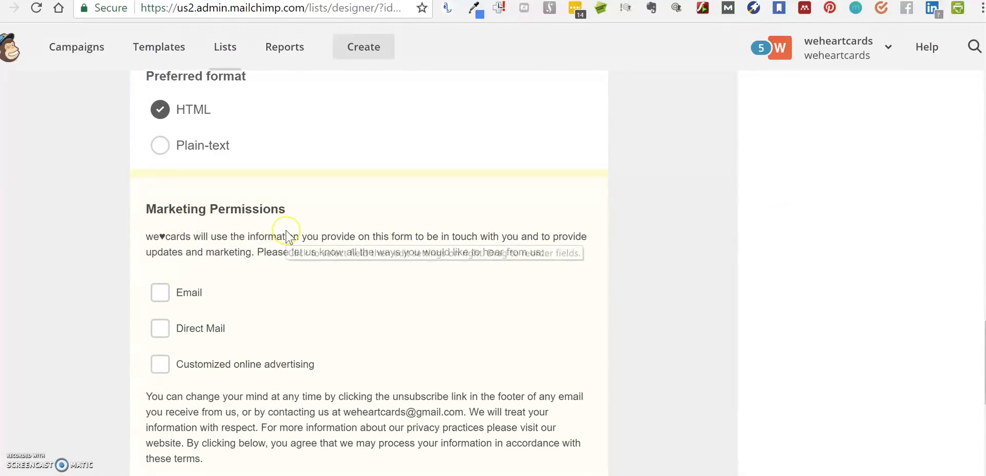
pyautogui.moveTo(286, 237)
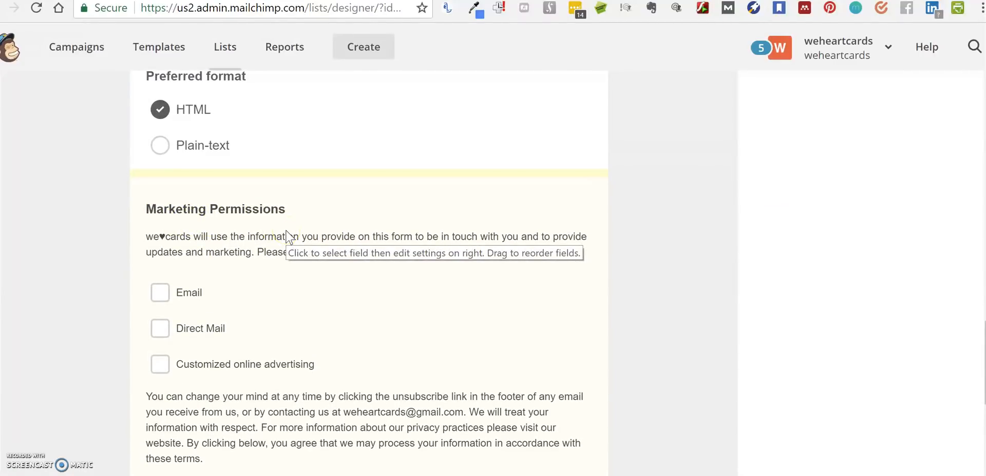
pyautogui.moveTo(288, 296)
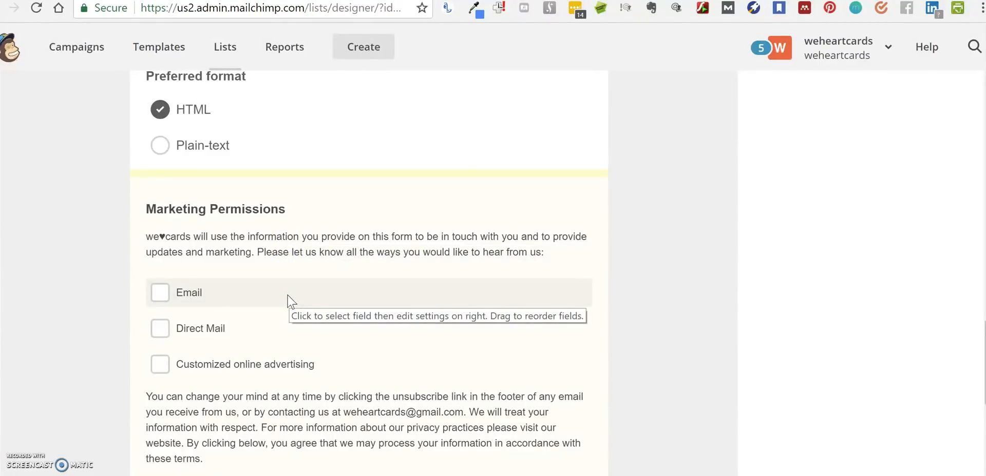
pyautogui.moveTo(246, 297)
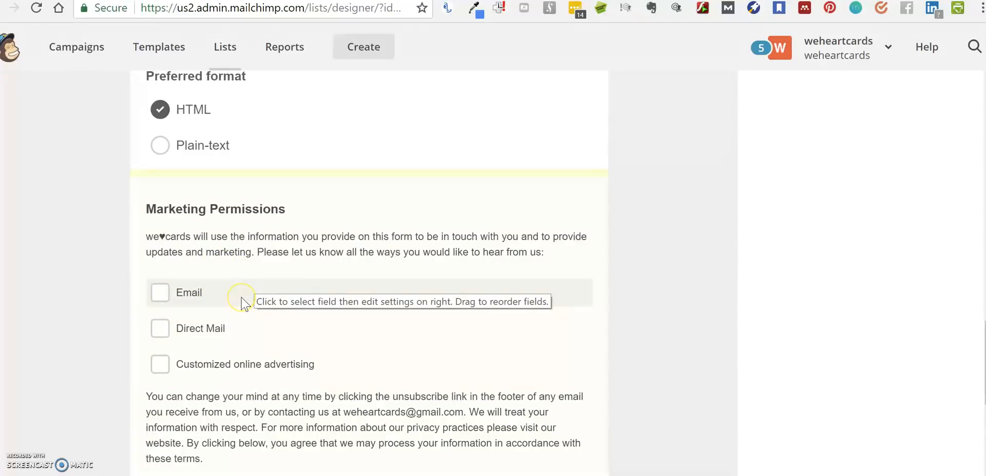
pyautogui.moveTo(237, 329)
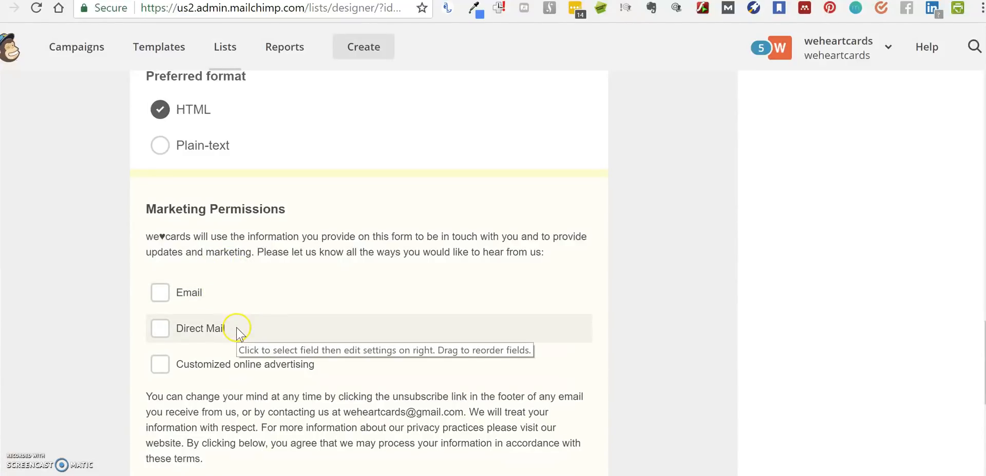
pyautogui.moveTo(240, 373)
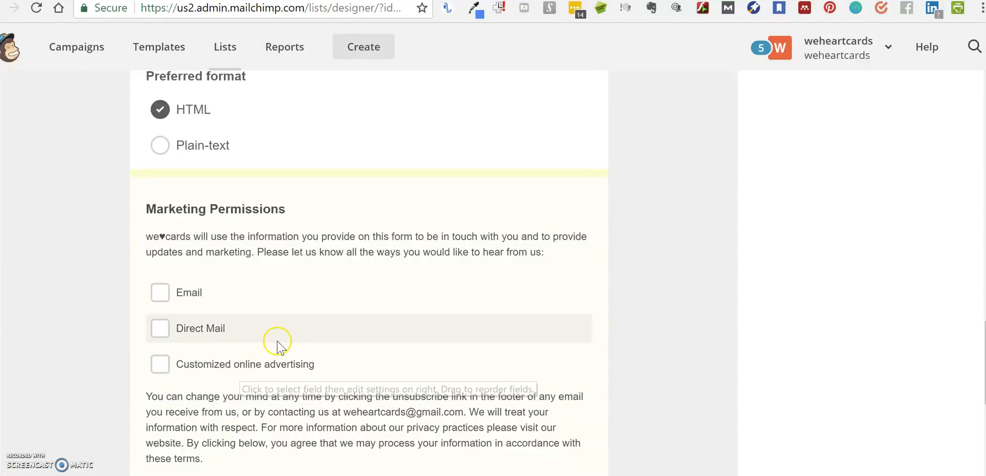
pyautogui.moveTo(486, 316)
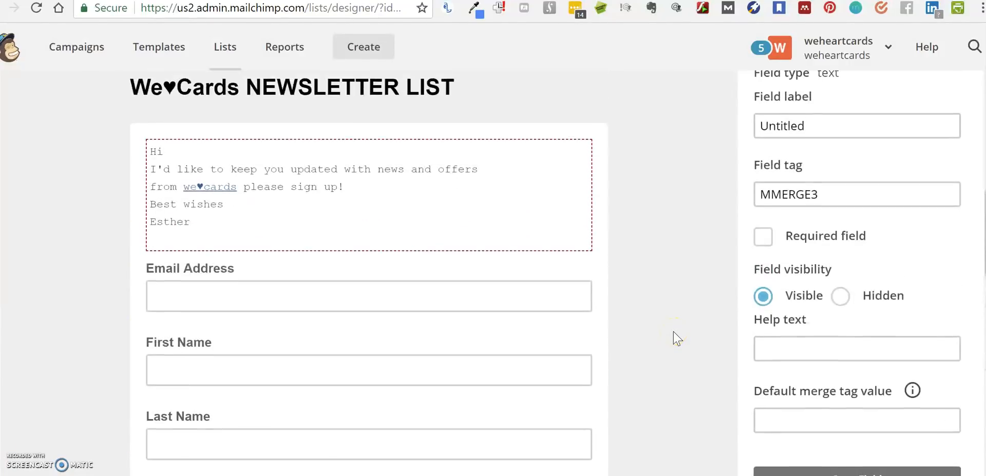
# Reach the Marketing Permissions options and start removing the Customized online advertising option
pyautogui.scroll(-3)
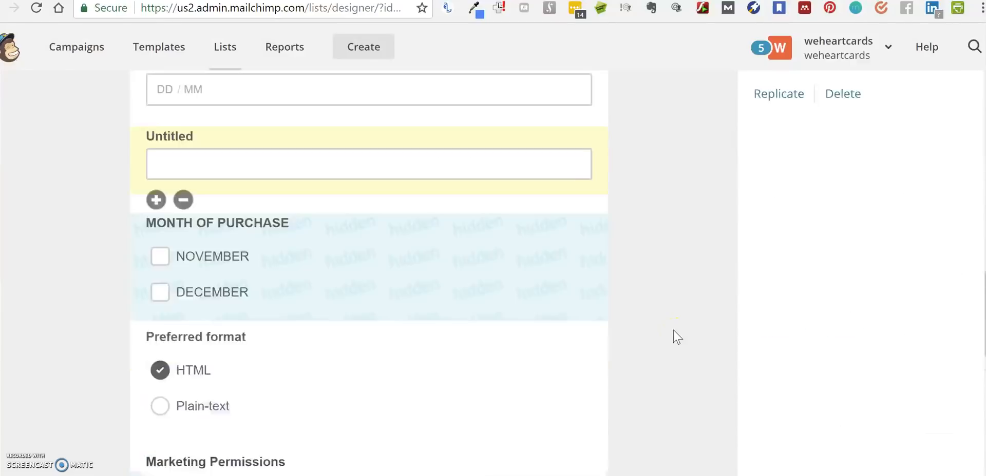
pyautogui.scroll(-3)
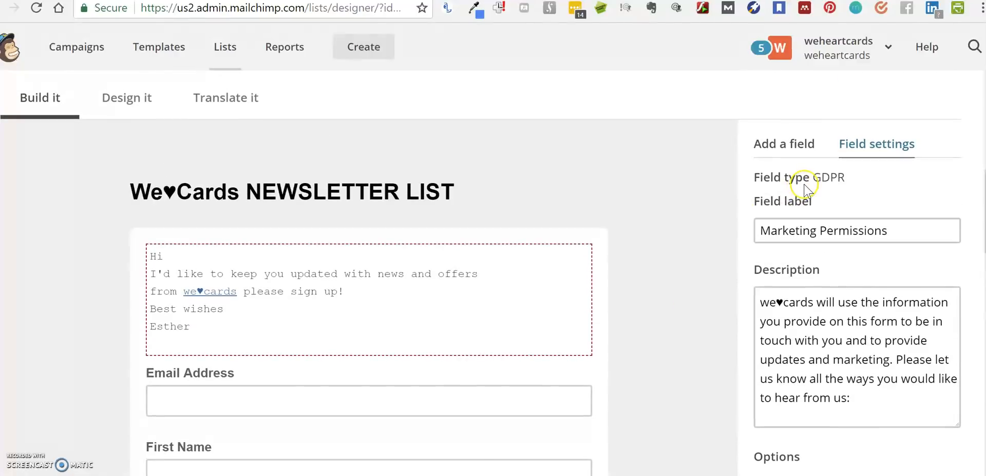
pyautogui.moveTo(849, 183)
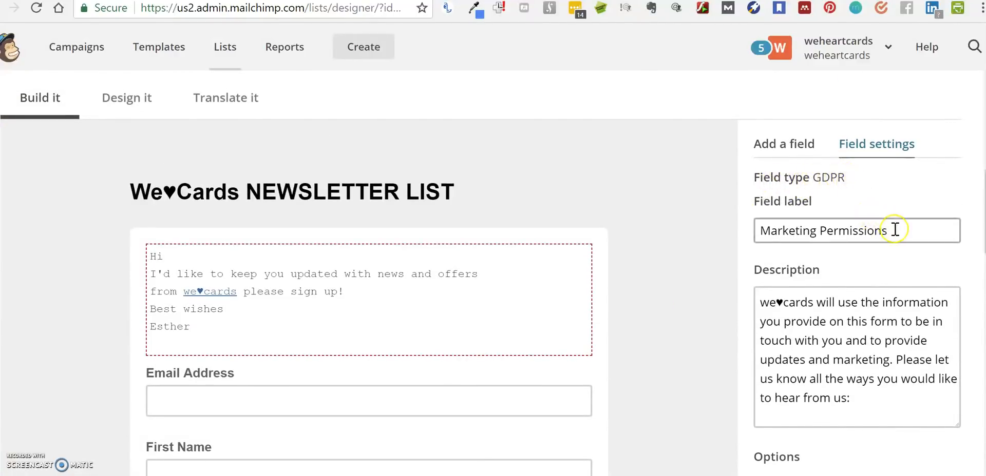
pyautogui.moveTo(802, 282)
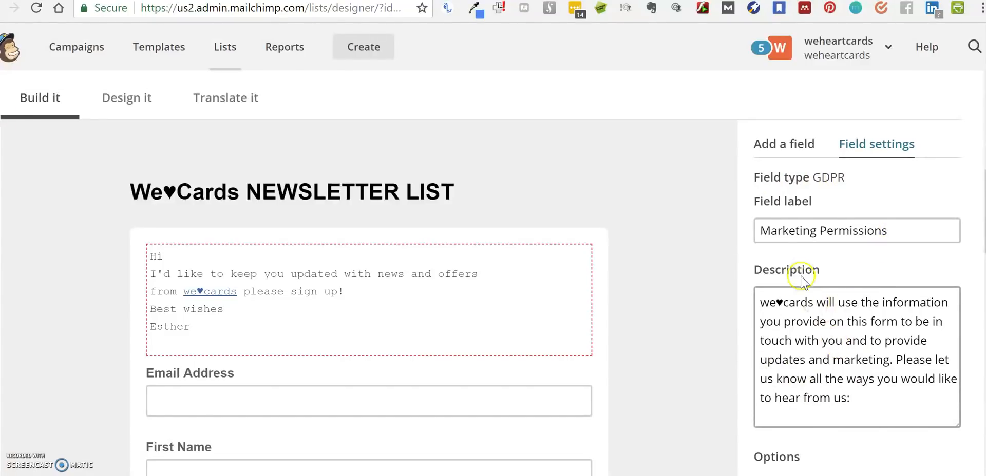
pyautogui.scroll(-3)
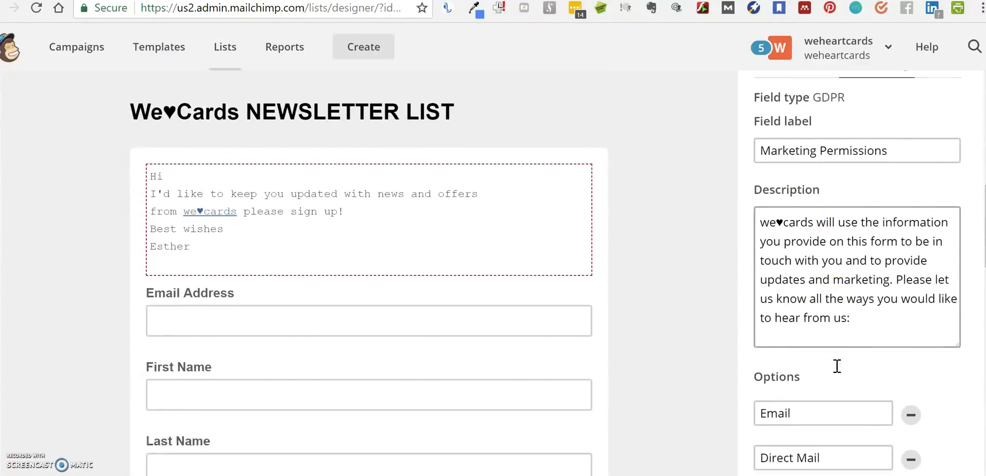
pyautogui.scroll(-3)
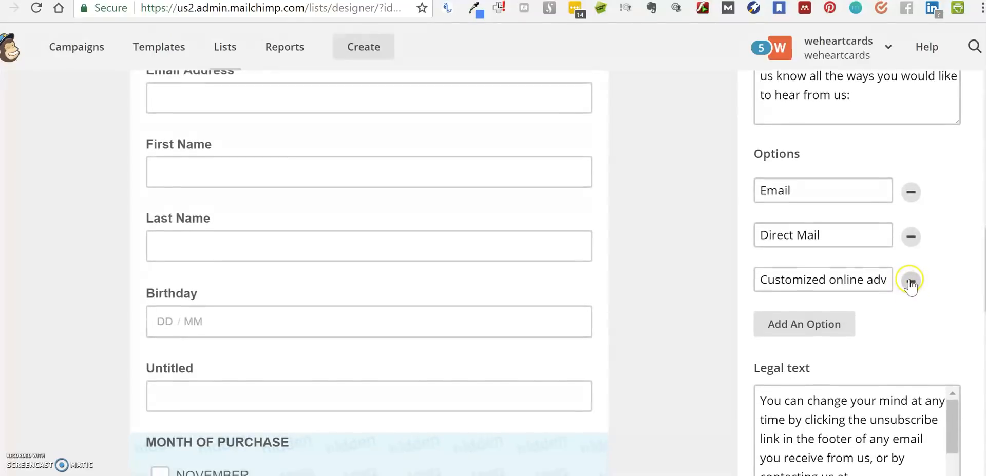
pyautogui.click(911, 279)
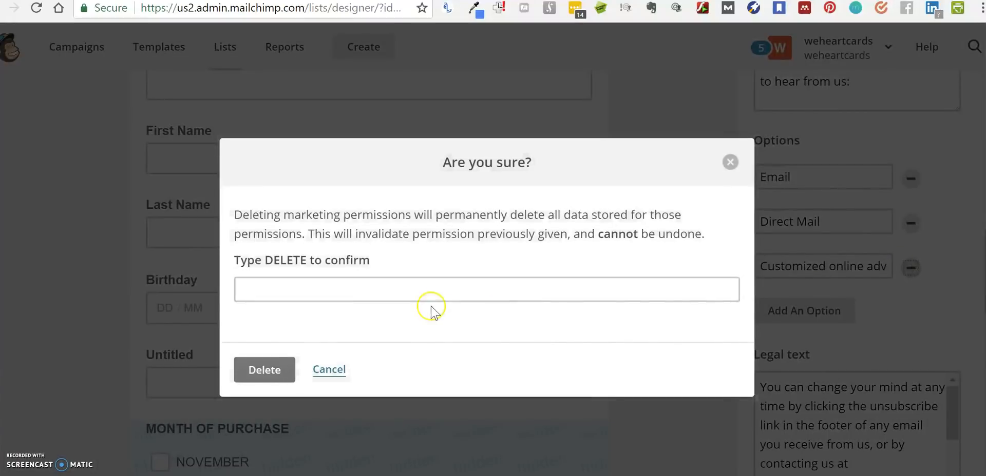
# Confirm with 'DELETE' to remove the advertising option, leaving Email and Direct Mail
pyautogui.write('DEL')
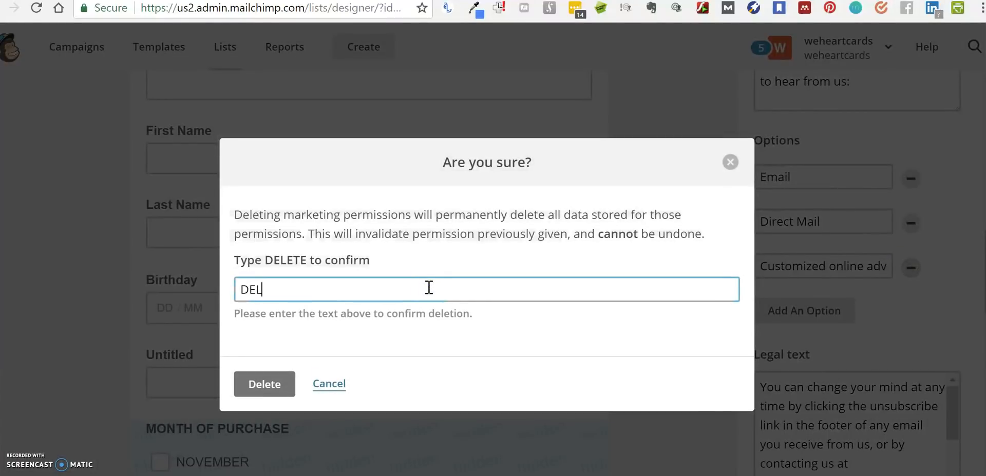
pyautogui.write('ETE')
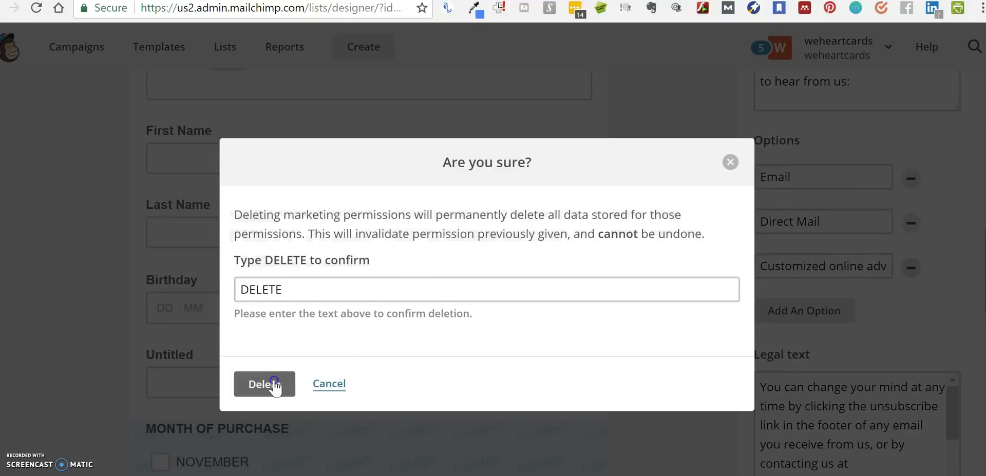
pyautogui.click(263, 384)
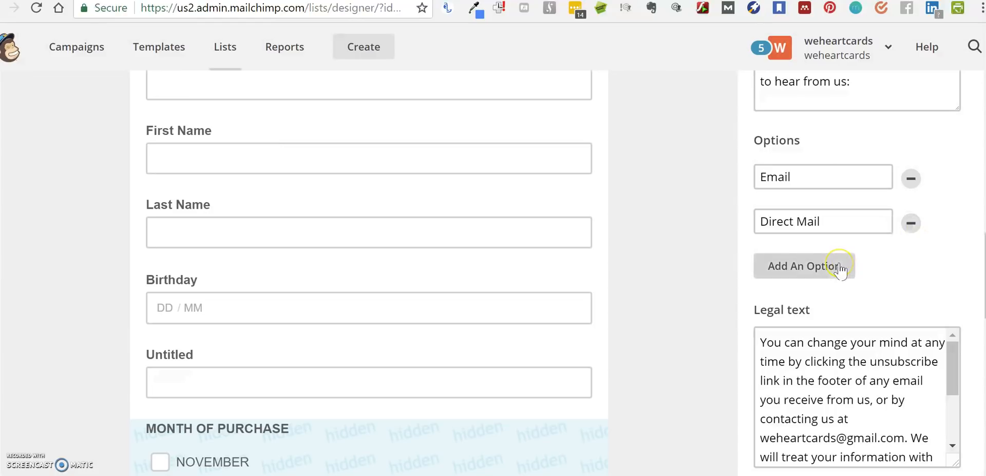
pyautogui.moveTo(953, 367)
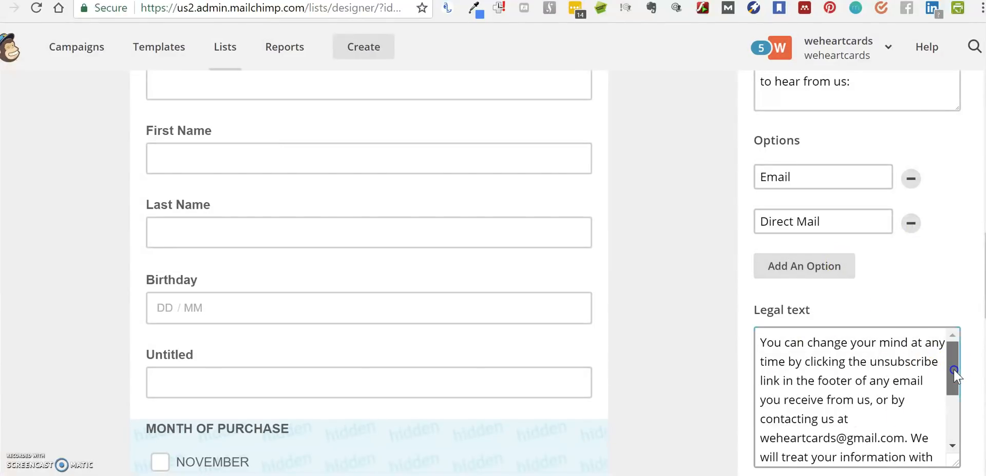
# Review the Legal text box of the Marketing Permissions field before saving
pyautogui.scroll(-3)
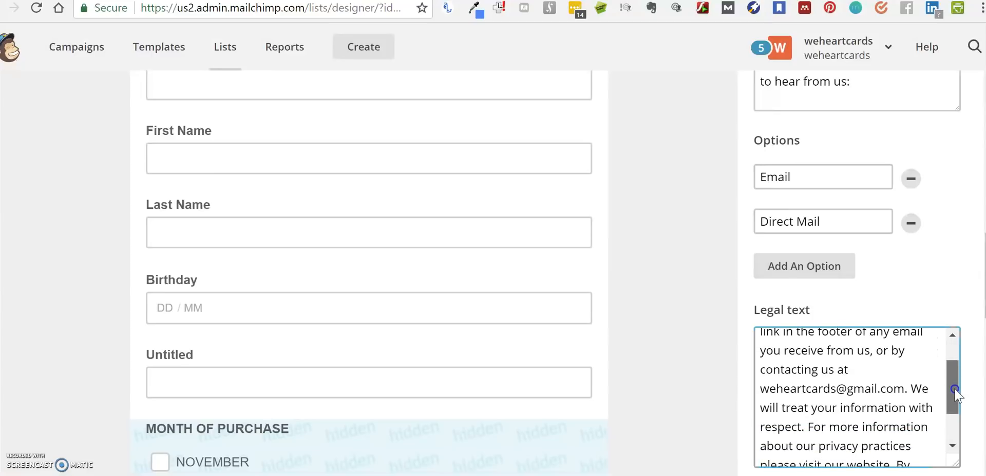
pyautogui.scroll(-3)
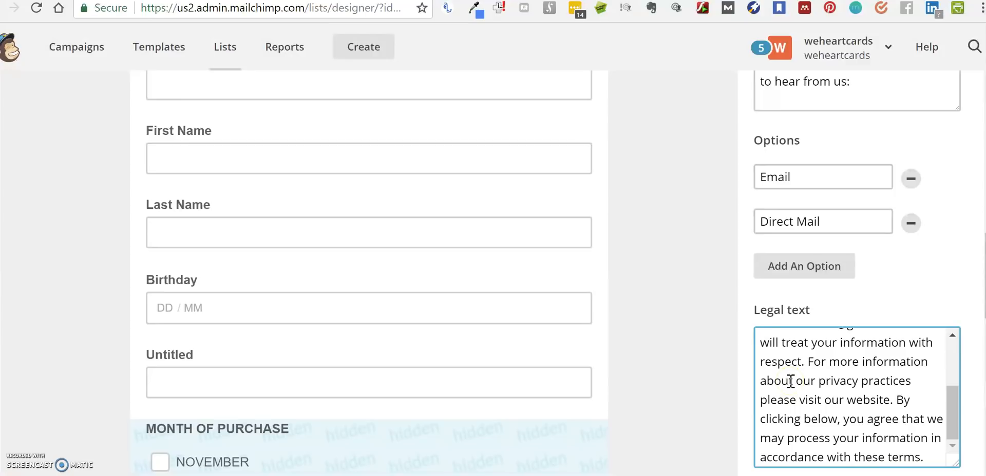
pyautogui.scroll(-3)
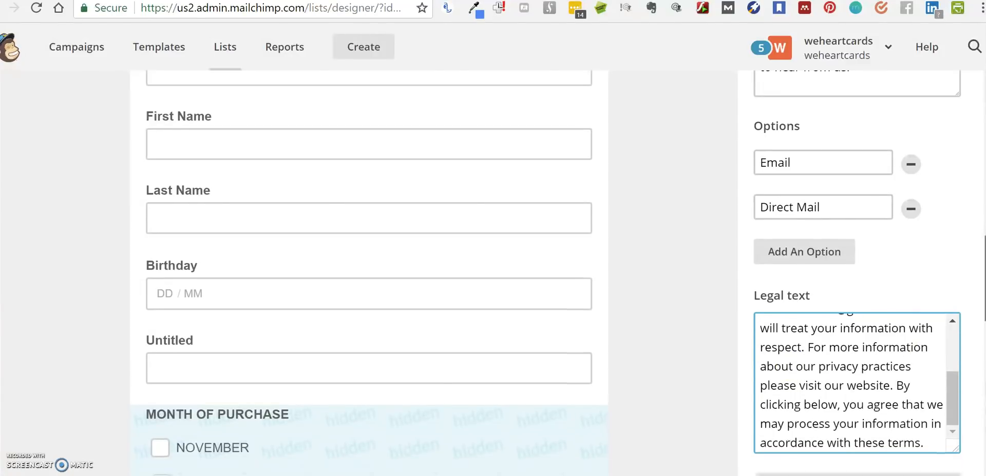
pyautogui.scroll(-3)
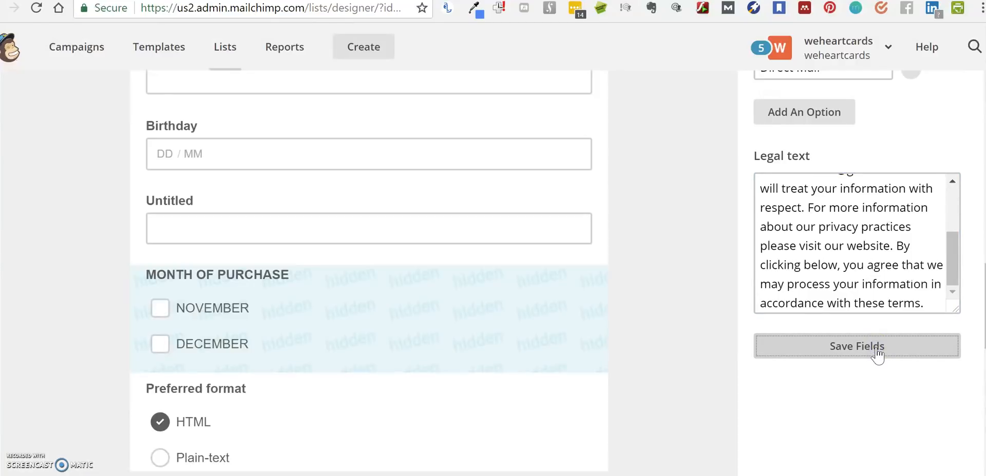
pyautogui.scroll(3)
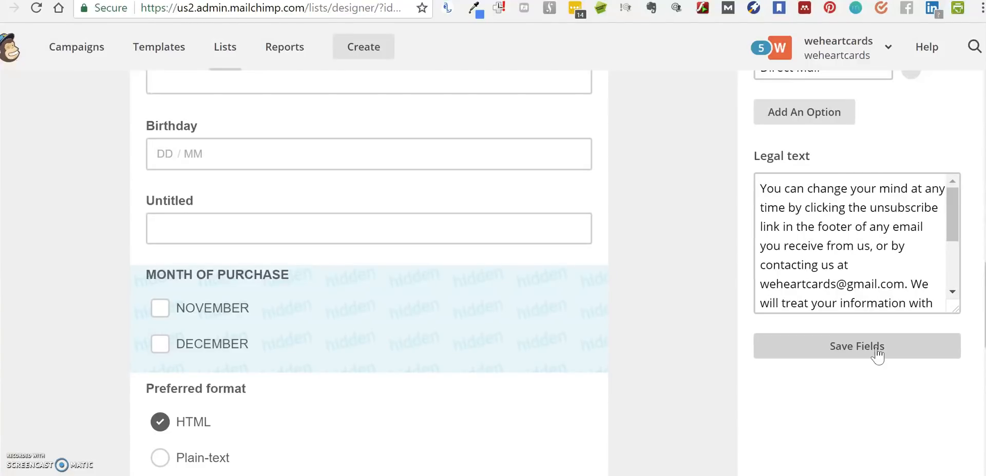
pyautogui.moveTo(678, 264)
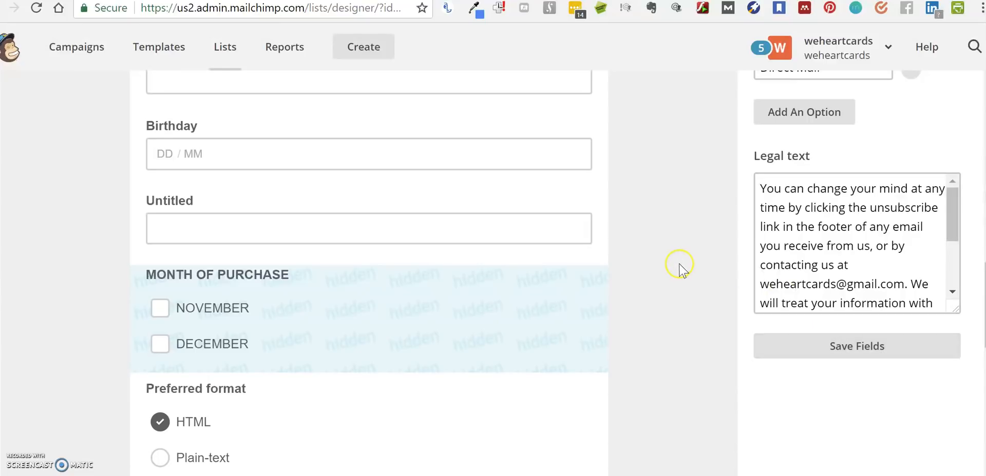
pyautogui.scroll(3)
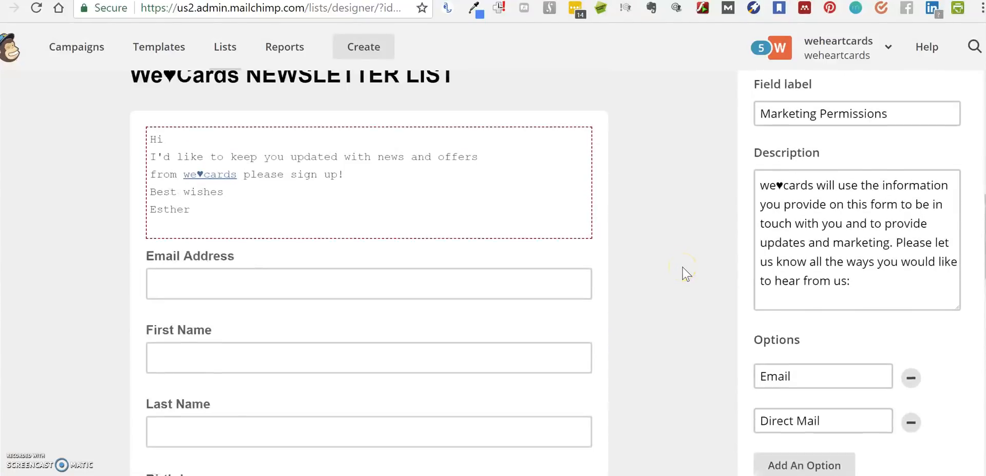
pyautogui.scroll(3)
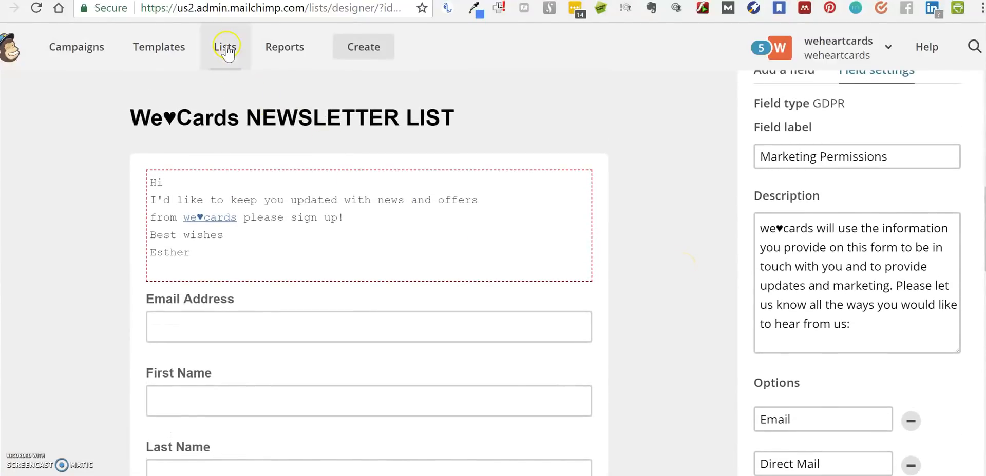
pyautogui.moveTo(225, 46)
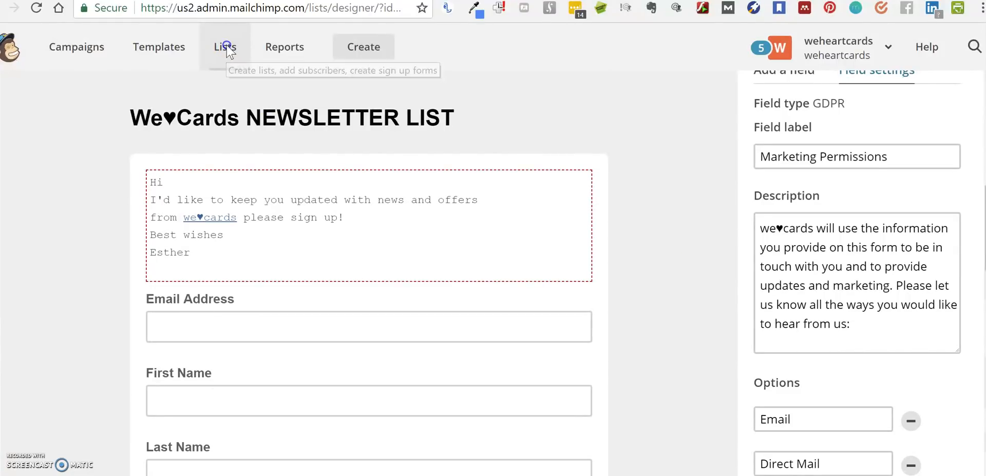
# Return to Lists and reopen the We♥Cards NEWSLETTER LIST contacts
pyautogui.click(225, 47)
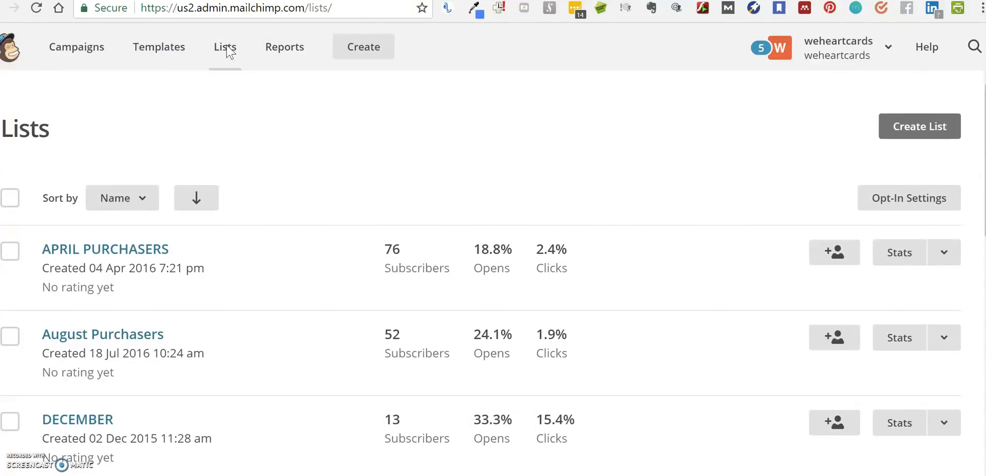
pyautogui.scroll(-3)
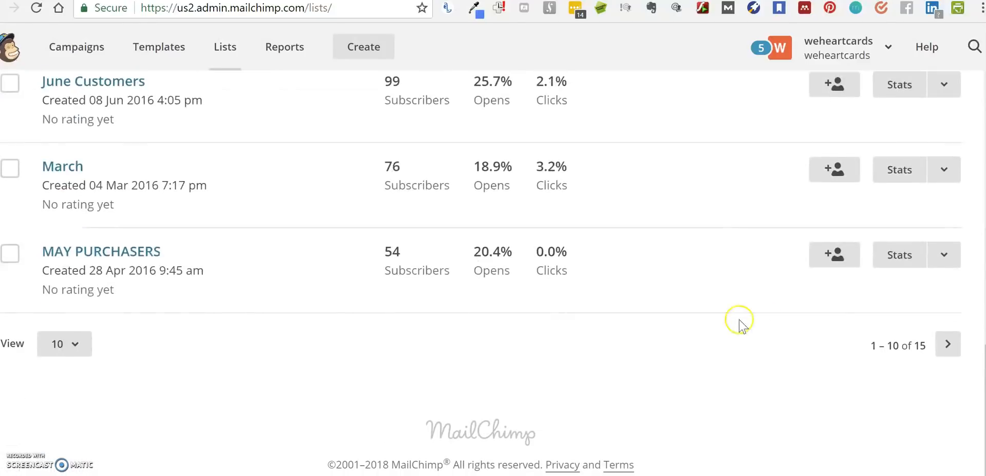
pyautogui.click(946, 344)
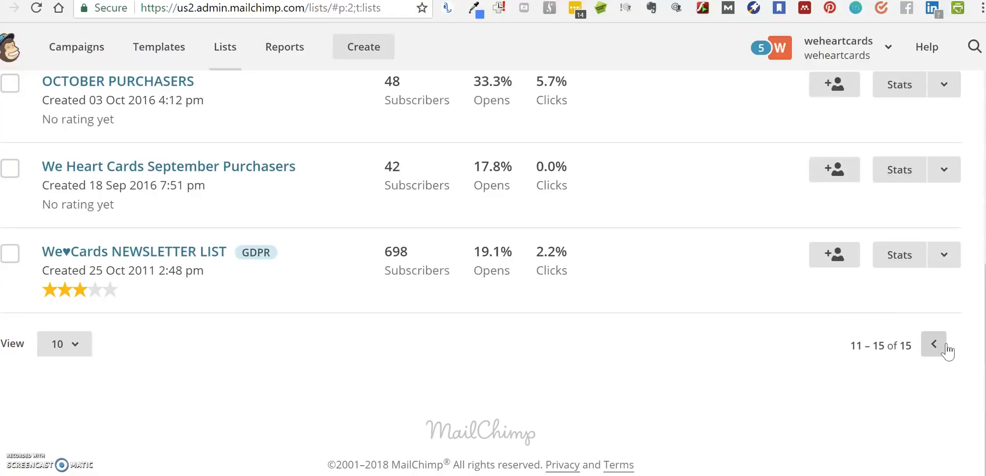
pyautogui.moveTo(408, 331)
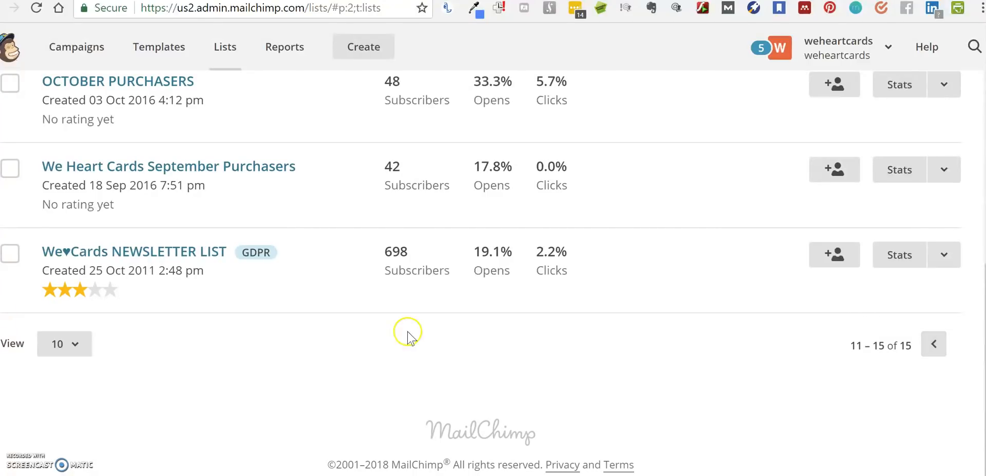
pyautogui.moveTo(201, 251)
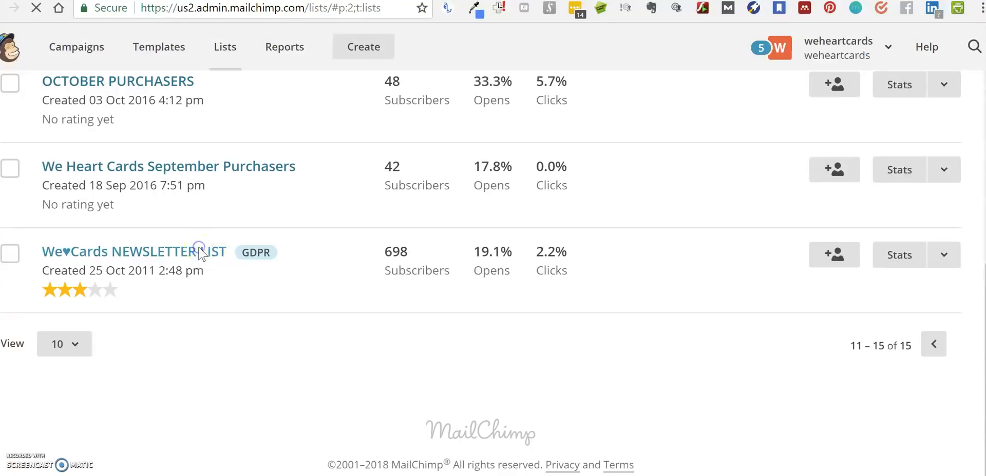
pyautogui.click(125, 252)
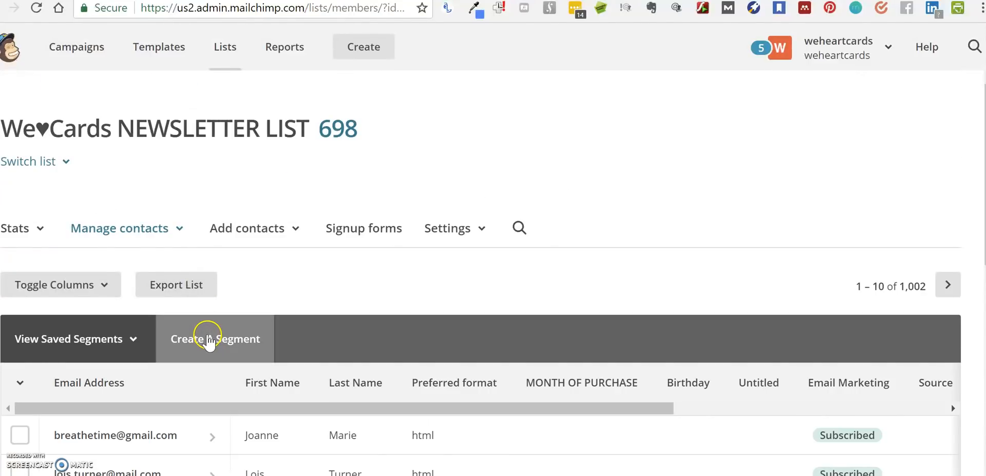
# Create a segment with condition 'Marketing Permissions is Email' and preview its 0 matches
pyautogui.click(215, 338)
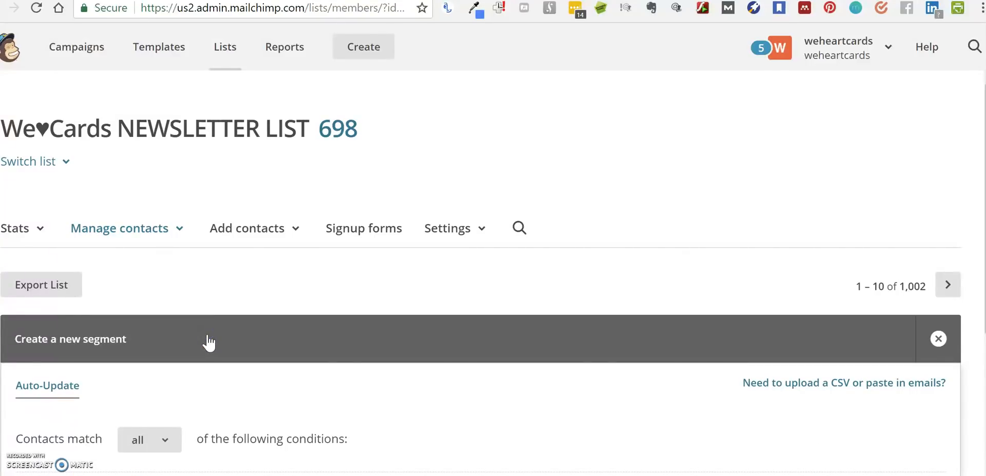
pyautogui.scroll(-3)
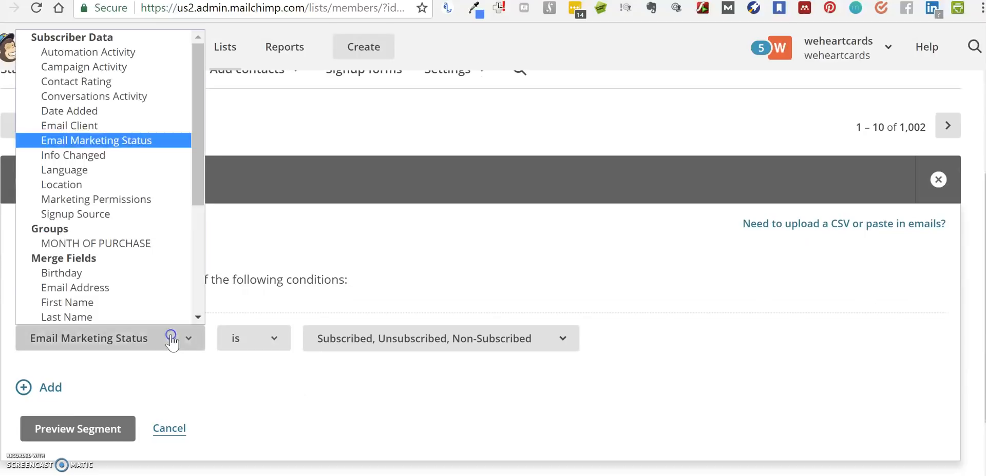
pyautogui.click(95, 199)
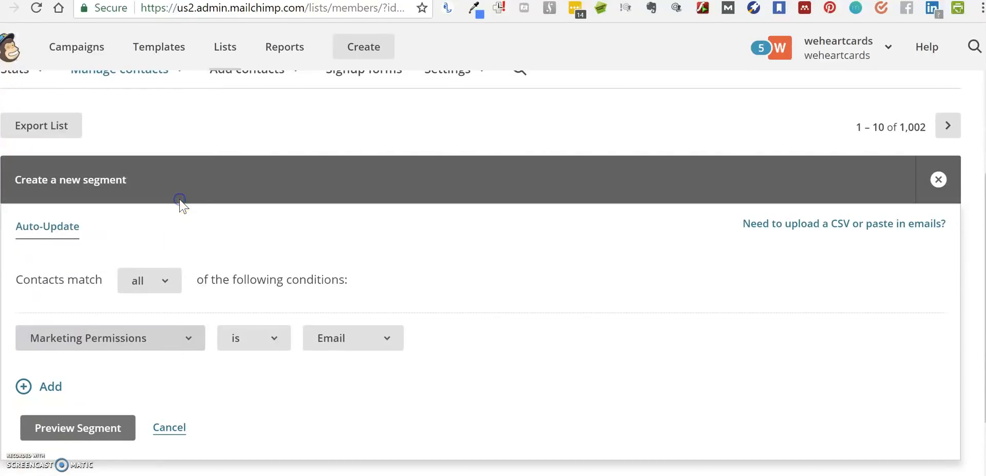
pyautogui.moveTo(358, 346)
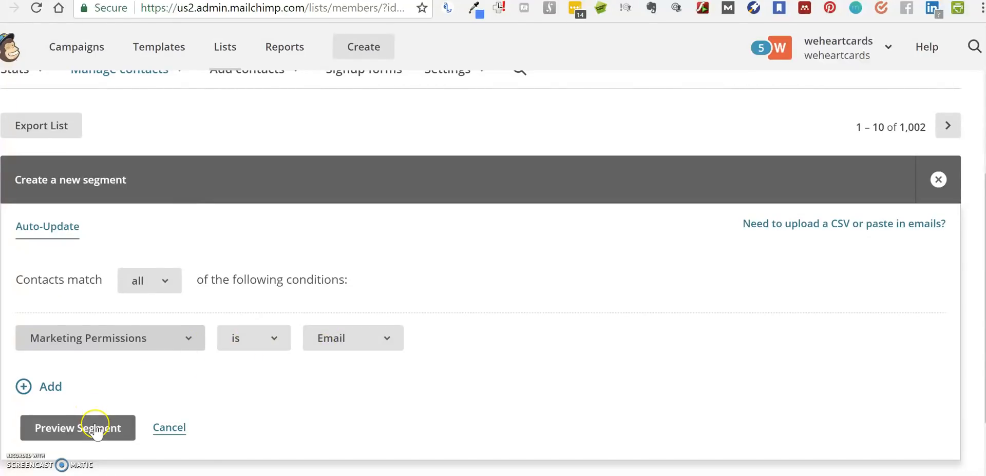
pyautogui.click(77, 428)
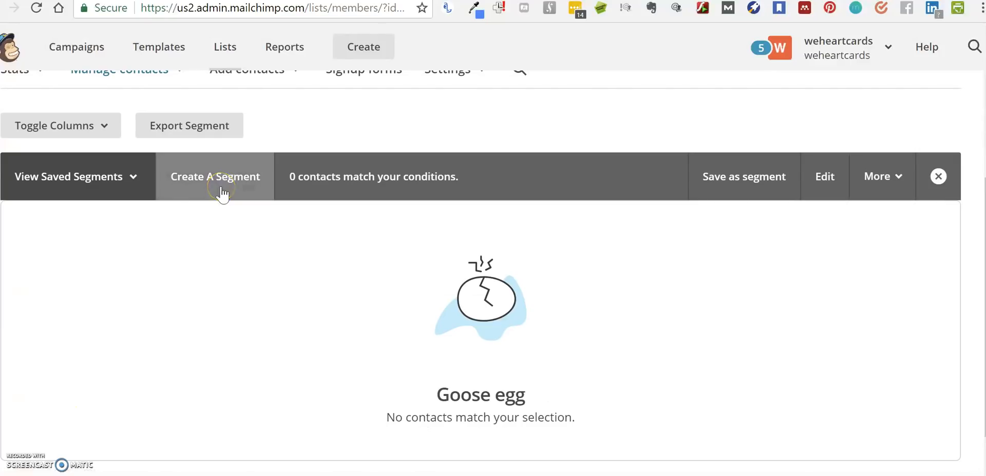
# Save the previewed contacts as auto-updating segment 'Optin Email for GDPR'
pyautogui.click(743, 177)
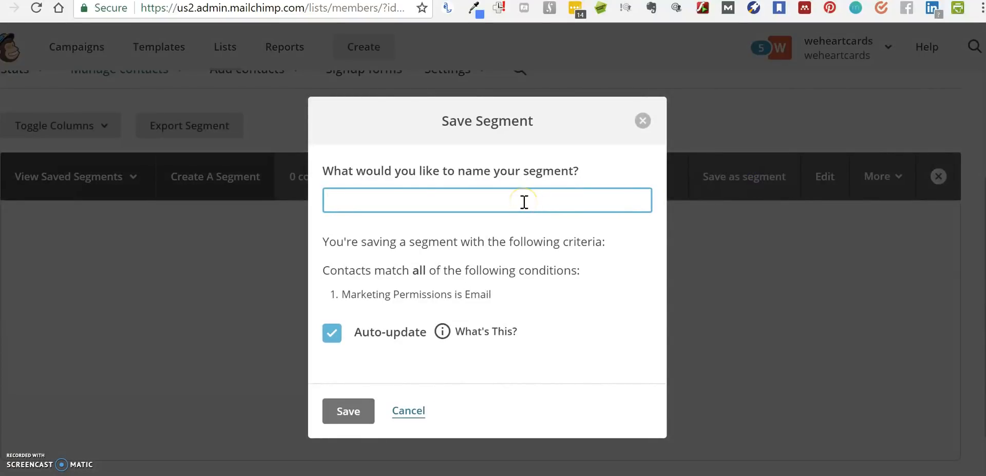
pyautogui.write('Optin')
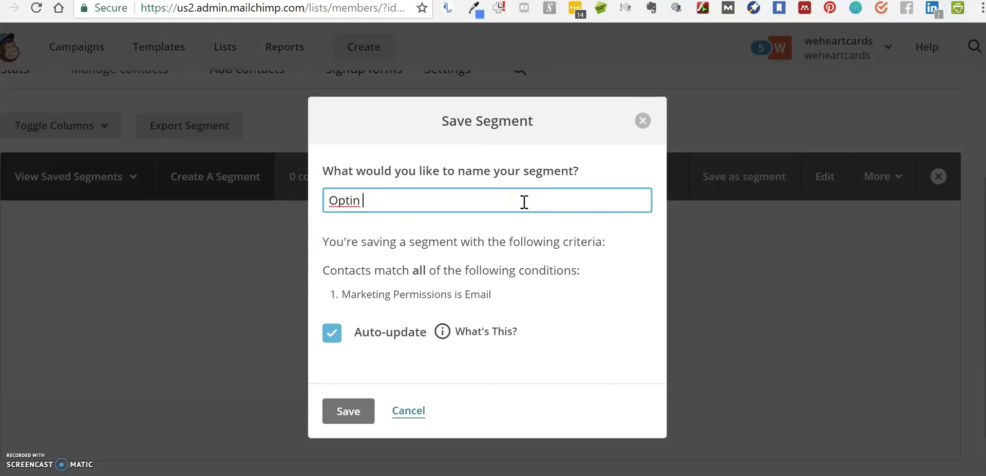
pyautogui.write('Email')
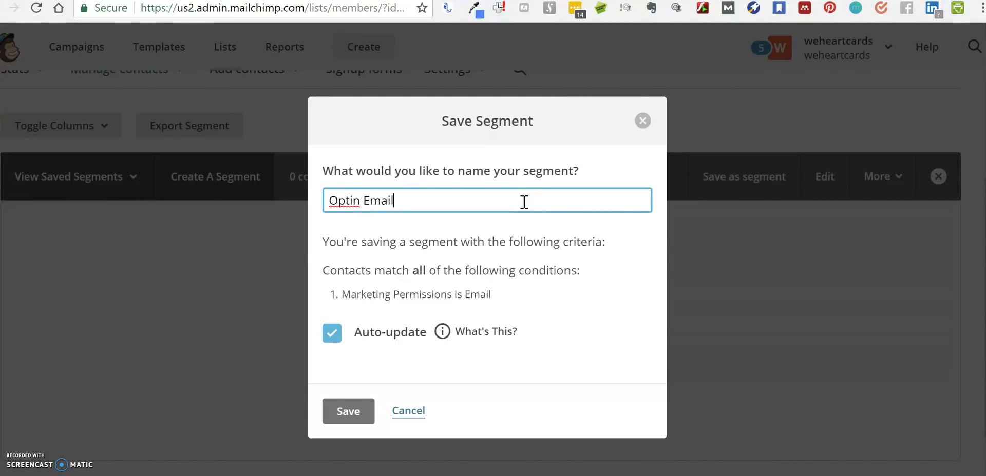
pyautogui.write('for GD')
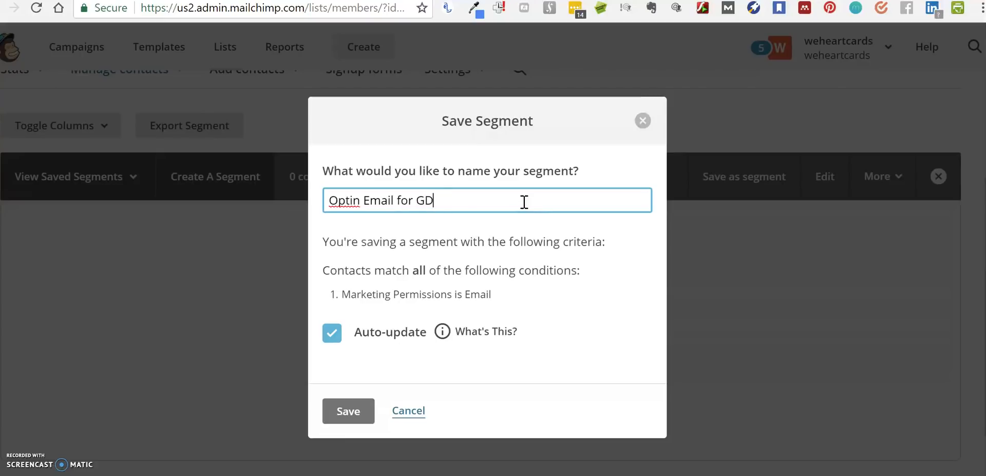
pyautogui.write('PR')
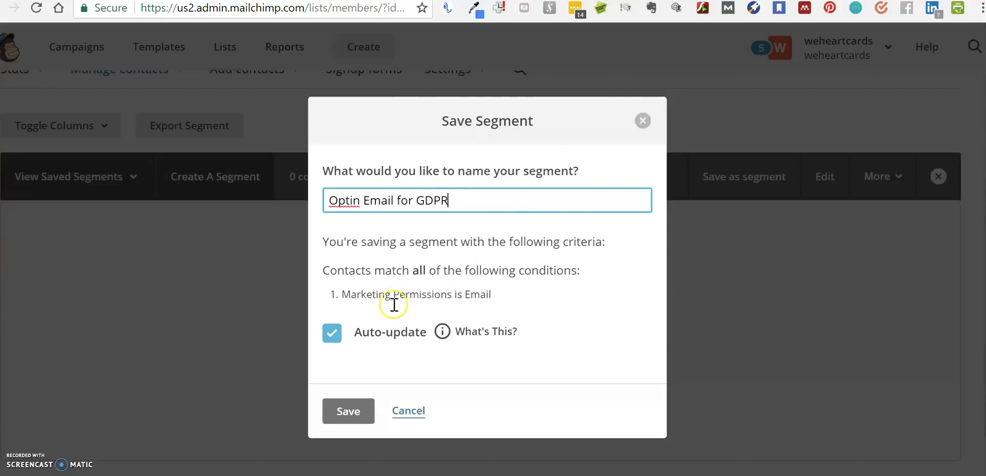
pyautogui.moveTo(359, 340)
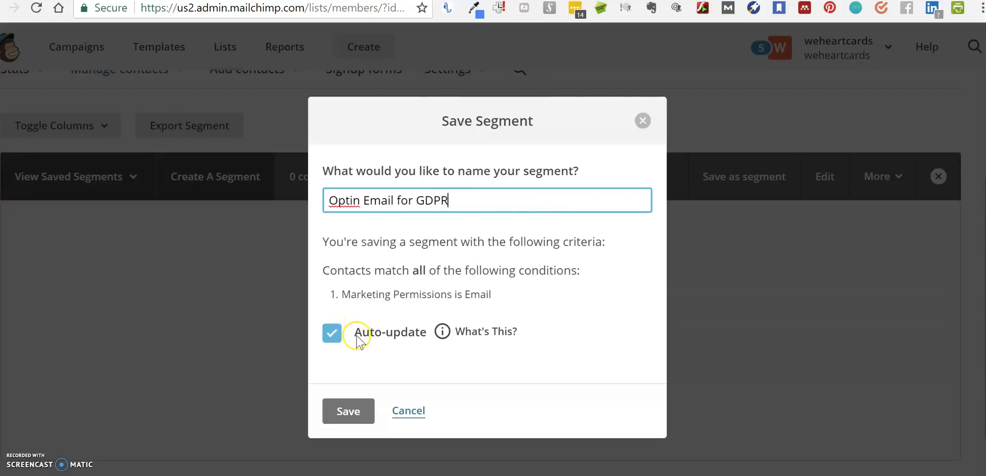
pyautogui.moveTo(359, 343)
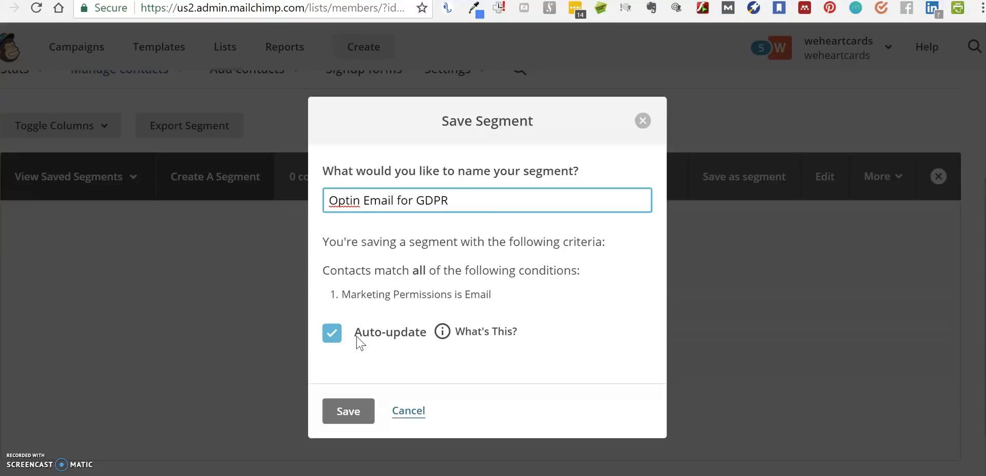
pyautogui.click(348, 411)
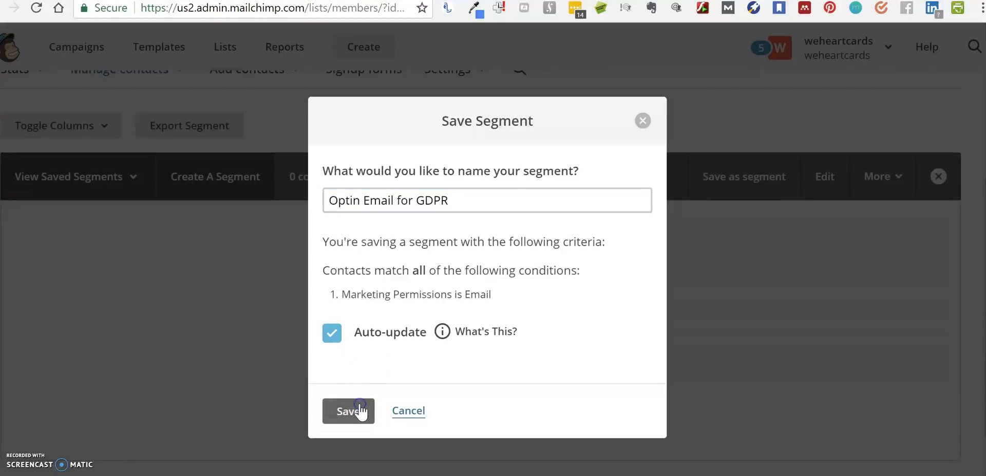
pyautogui.click(348, 410)
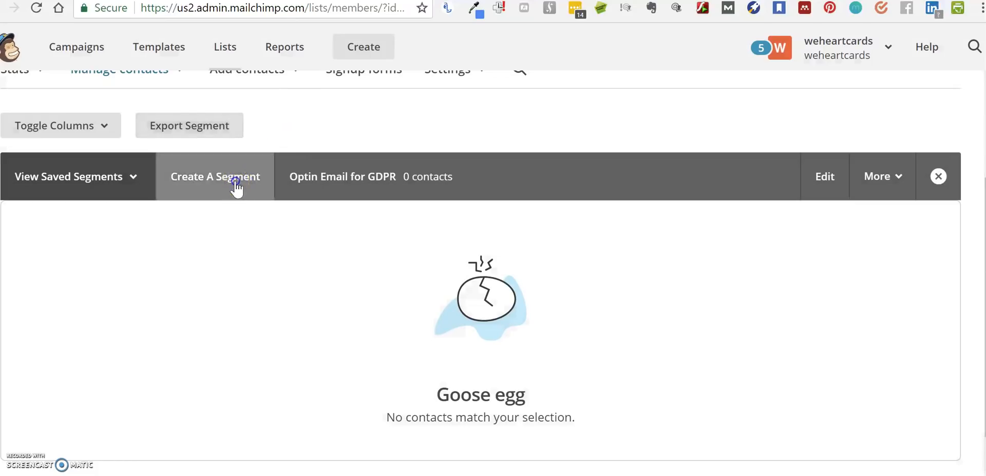
# Preview a new segment where Marketing Permissions is Direct Mail
pyautogui.click(215, 177)
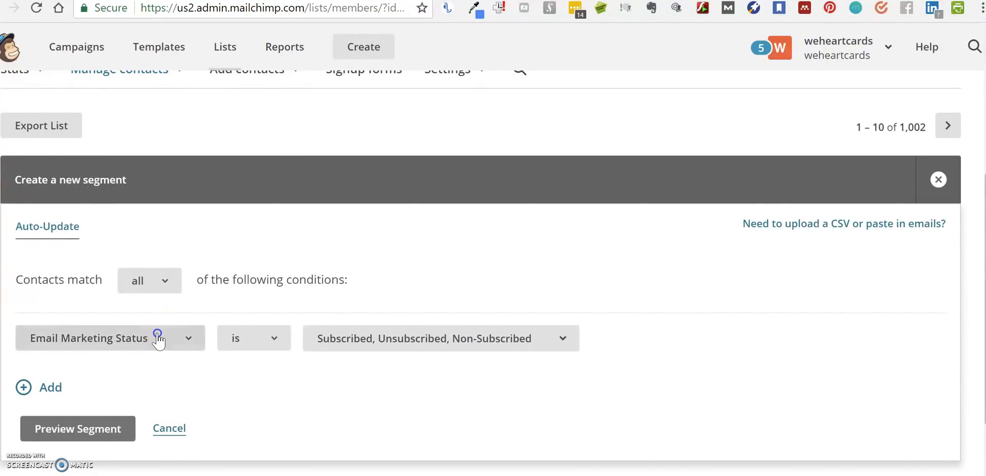
pyautogui.click(109, 337)
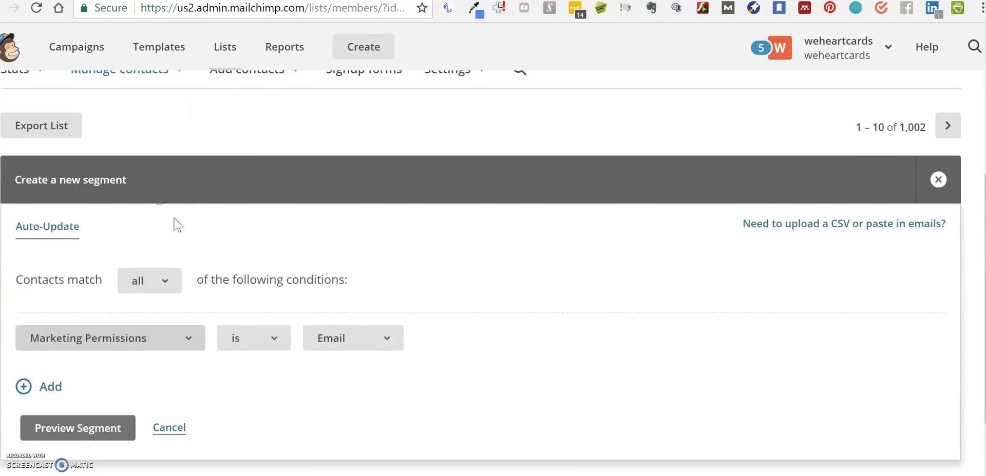
pyautogui.click(352, 338)
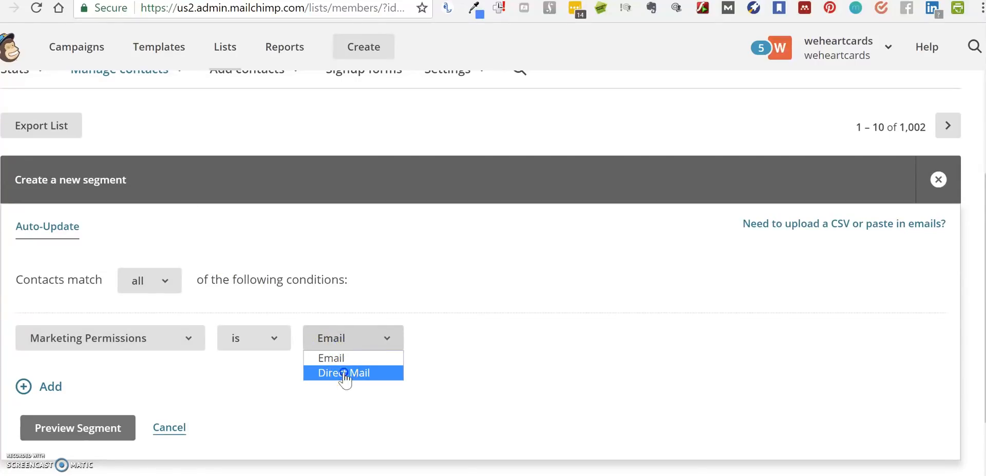
pyautogui.click(342, 373)
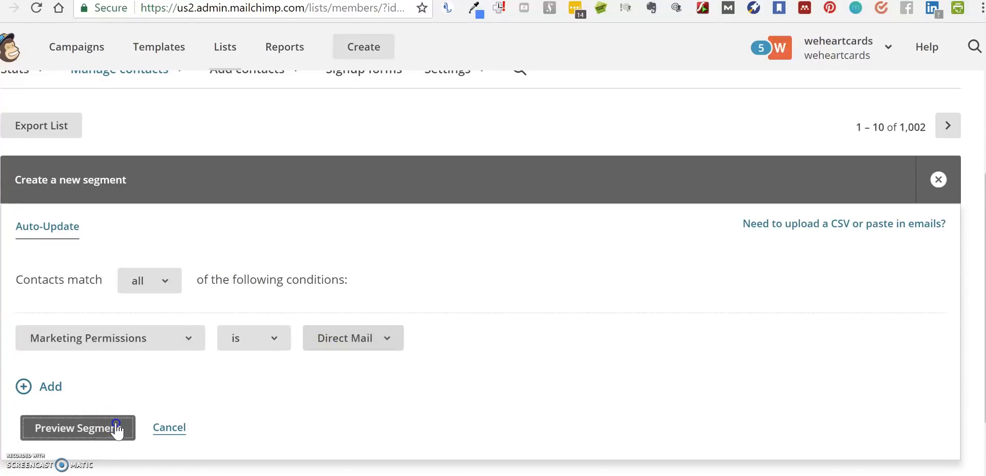
pyautogui.click(77, 428)
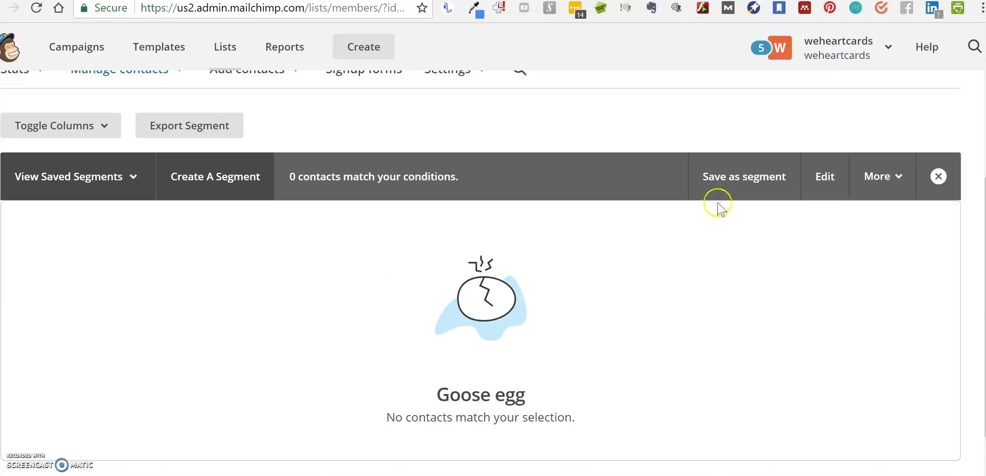
# Save the Direct Mail contacts as auto-updating segment 'Direct Mail GDPR Optin'
pyautogui.click(743, 176)
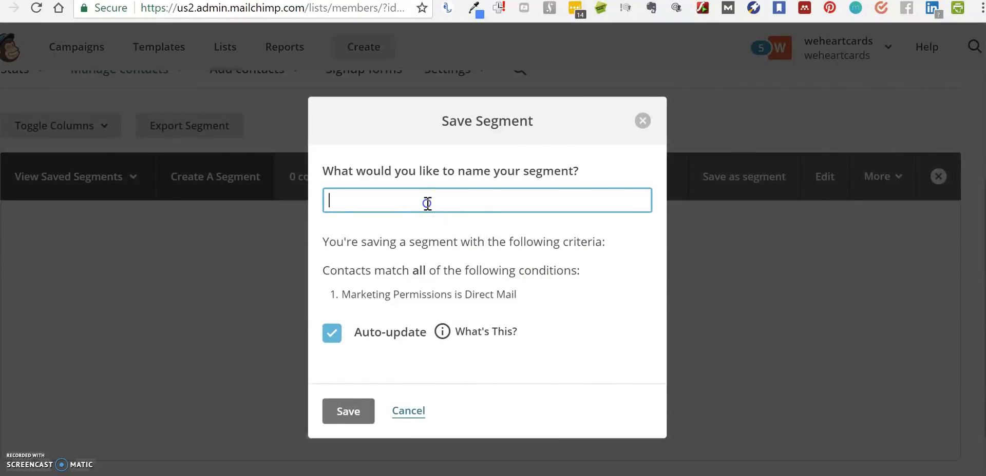
pyautogui.write('Direc')
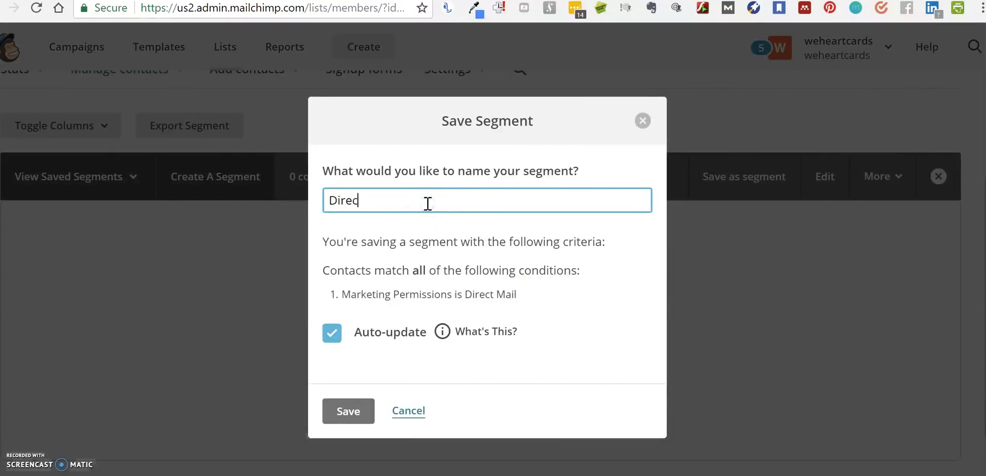
pyautogui.write('t Mail GDPR D')
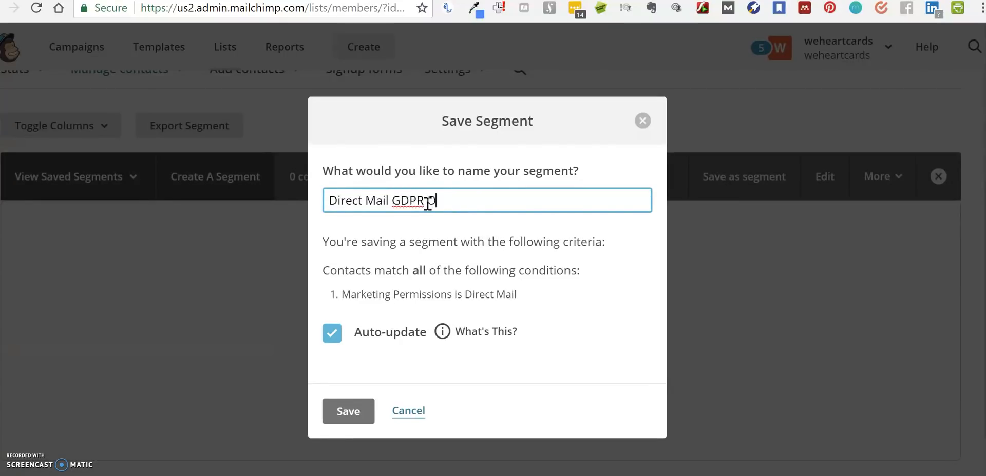
pyautogui.write('Ptin')
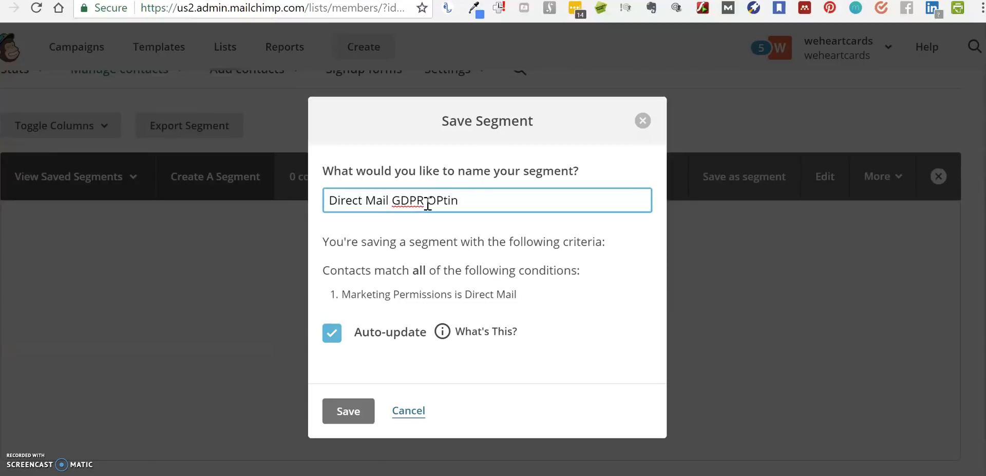
pyautogui.press('Backspace')
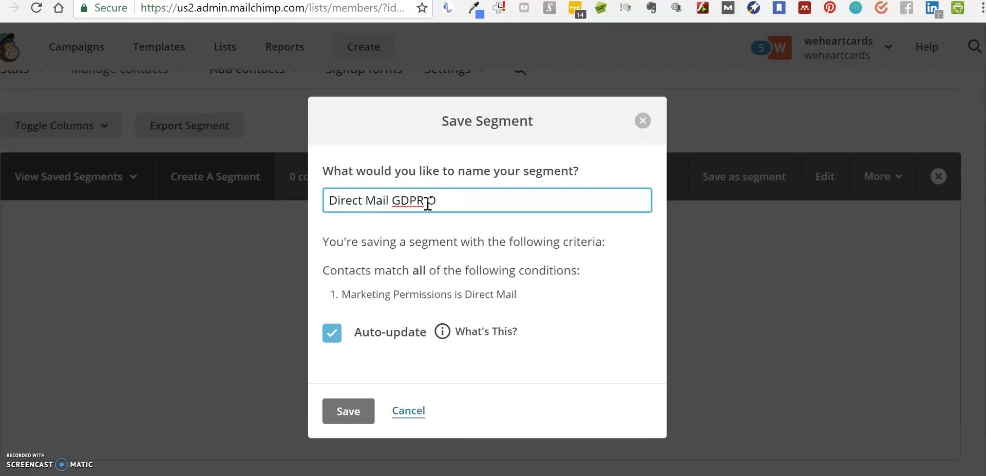
pyautogui.write('ptin')
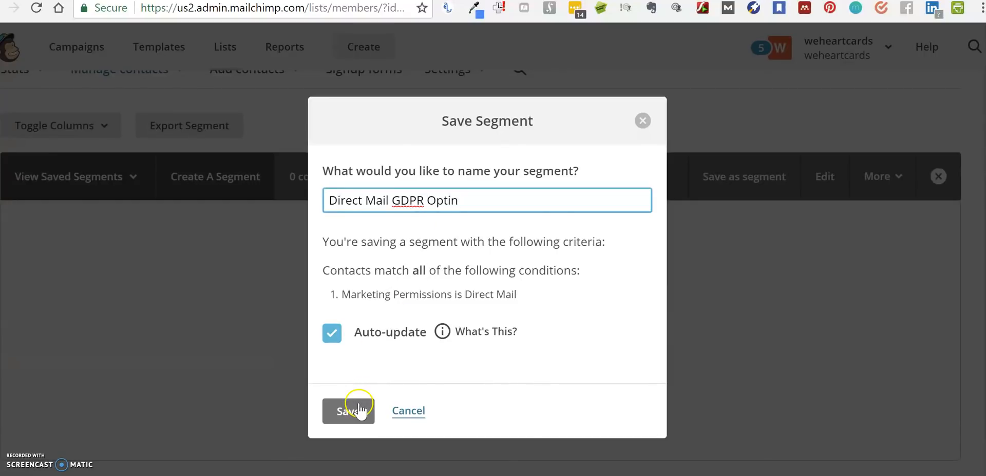
pyautogui.click(348, 411)
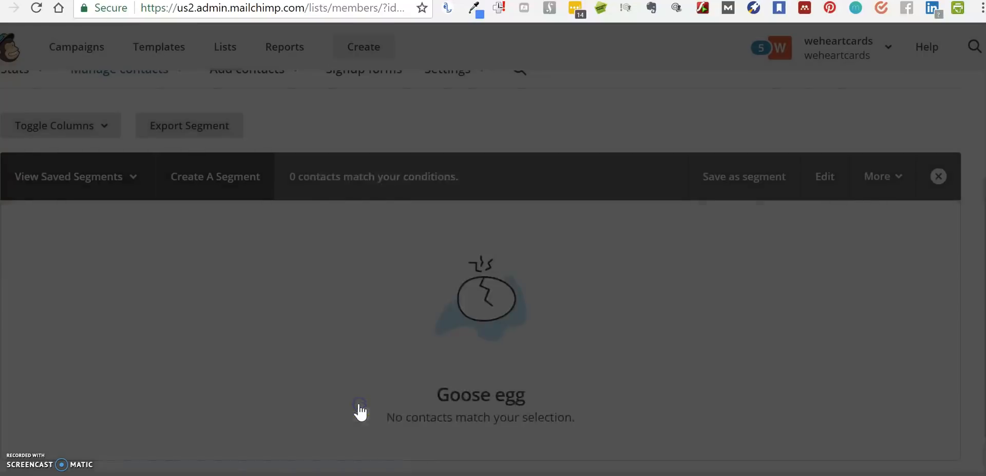
pyautogui.click(743, 177)
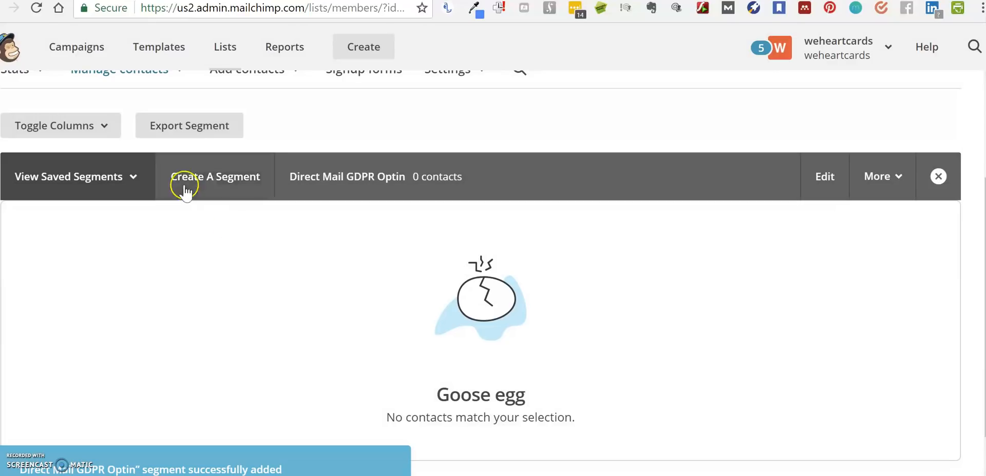
pyautogui.moveTo(293, 257)
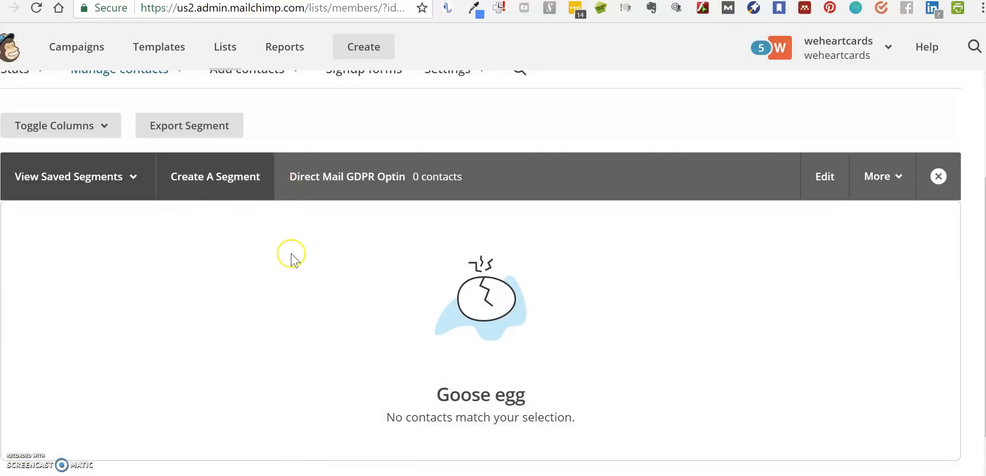
pyautogui.click(69, 176)
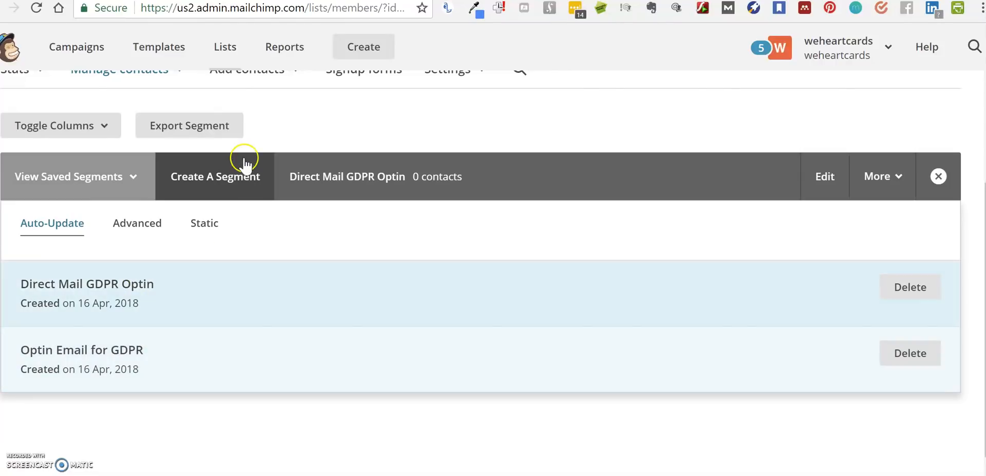
pyautogui.moveTo(279, 128)
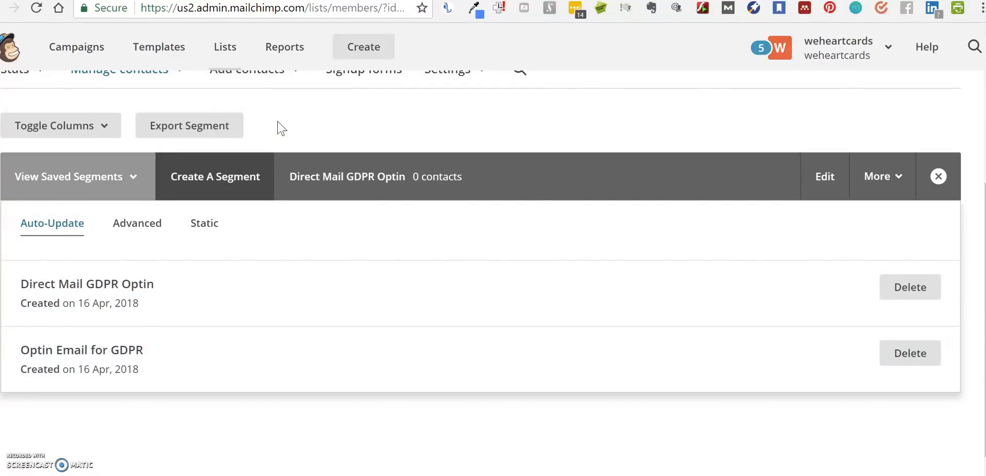
pyautogui.moveTo(76, 46)
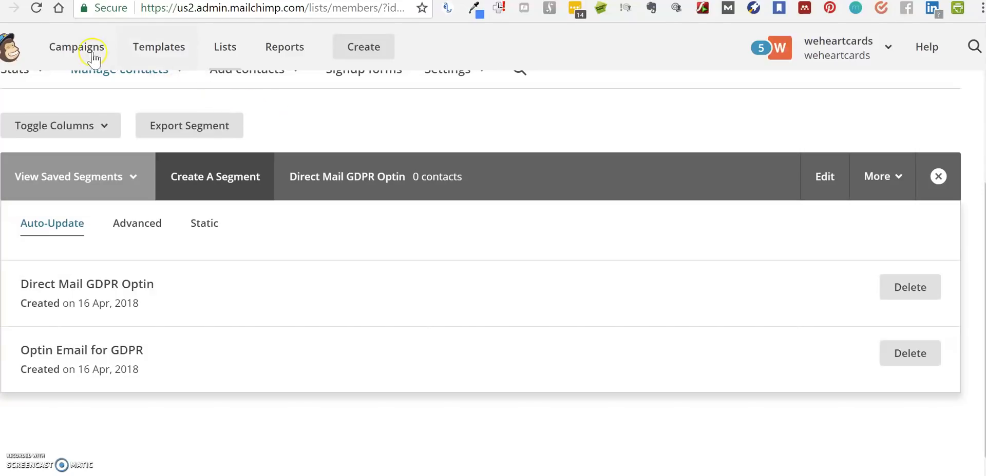
pyautogui.moveTo(76, 47)
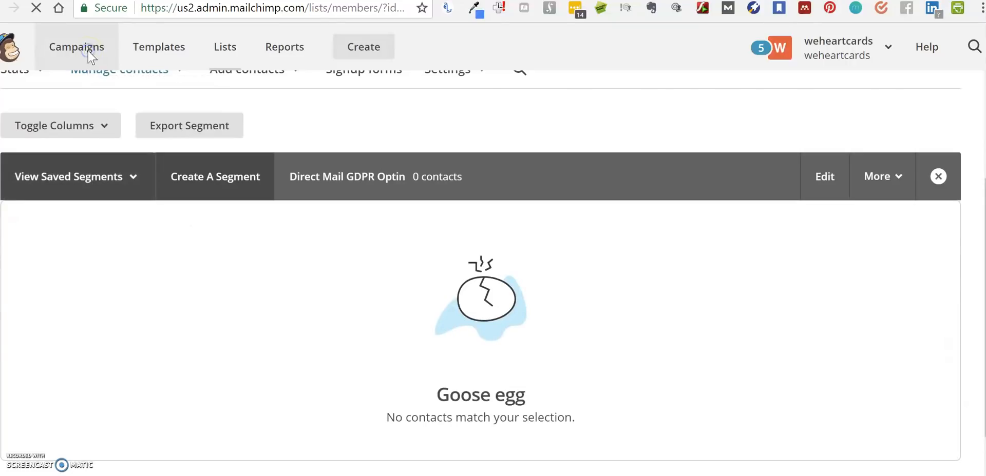
# Start creating a new regular email campaign from the Campaigns overview
pyautogui.click(76, 47)
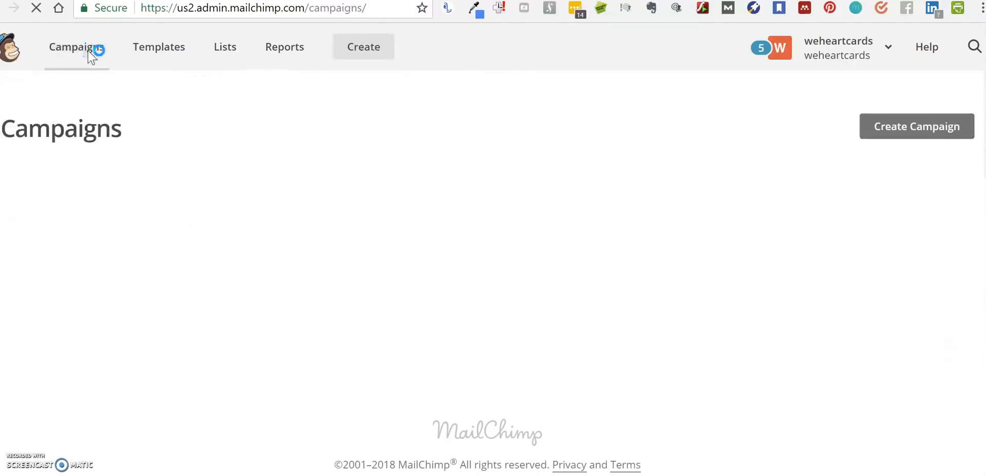
pyautogui.click(76, 47)
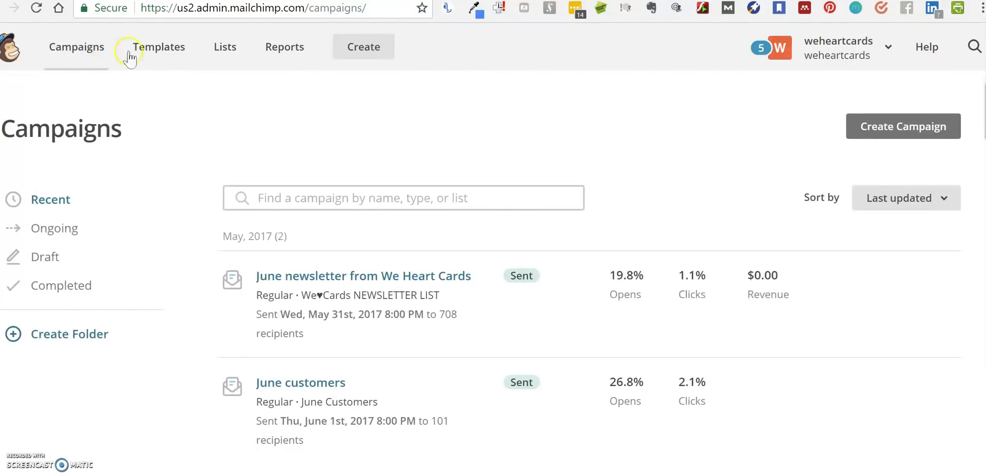
pyautogui.click(363, 46)
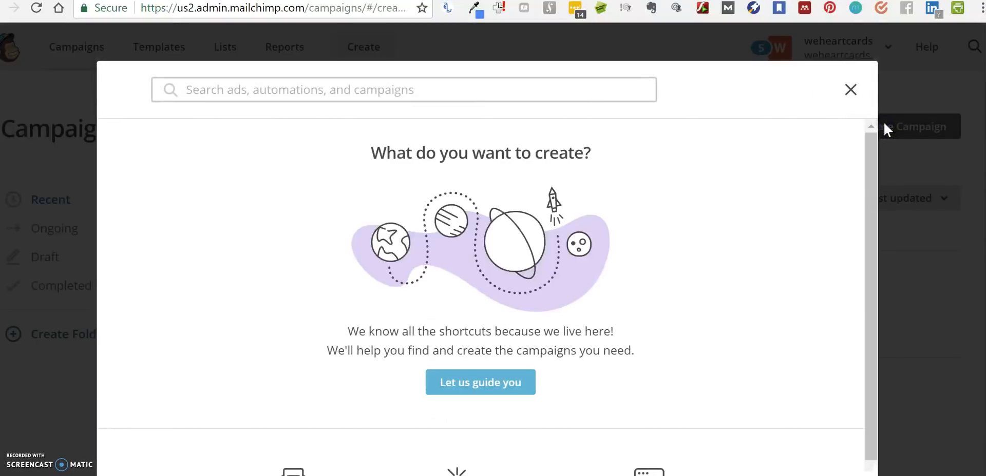
pyautogui.scroll(-3)
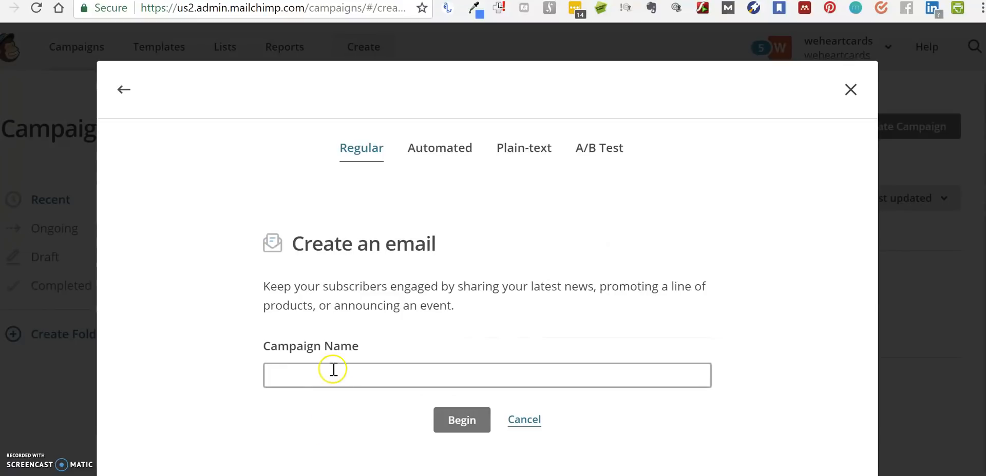
# Name the campaign 'GDPR Optin' and begin it
pyautogui.write('GDP')
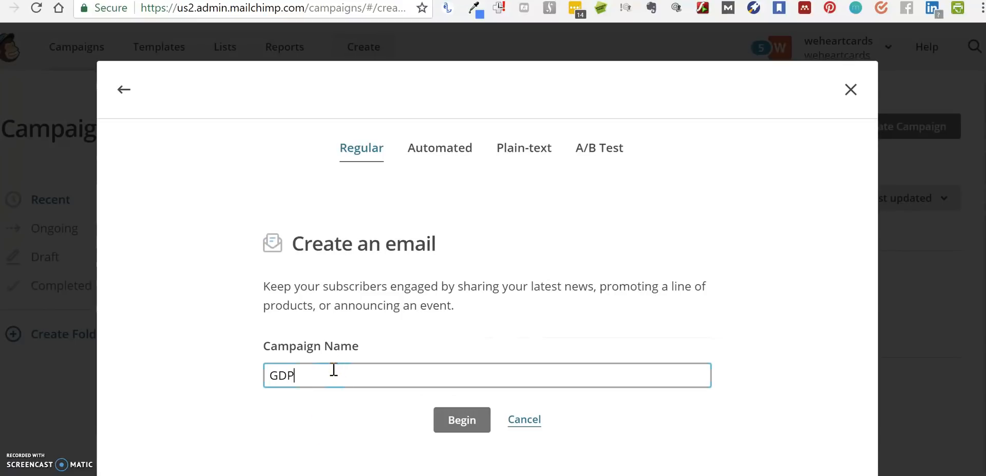
pyautogui.write('R OPr')
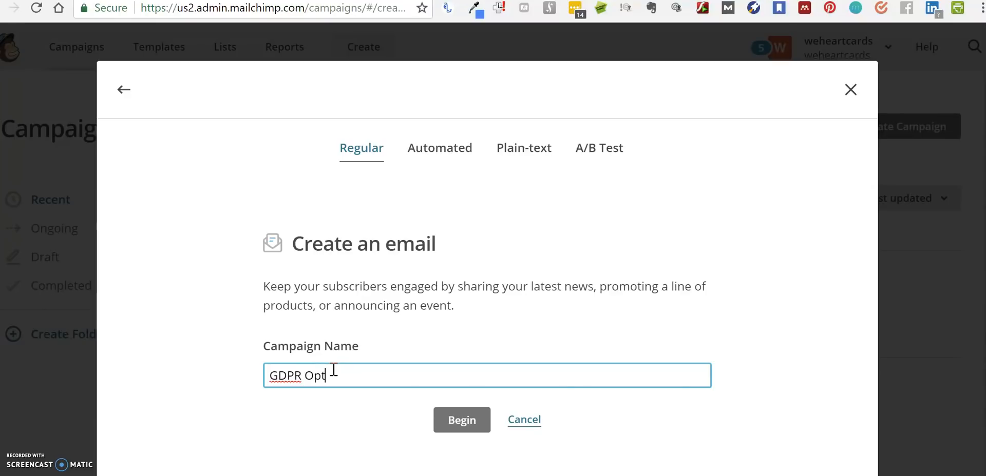
pyautogui.write('in')
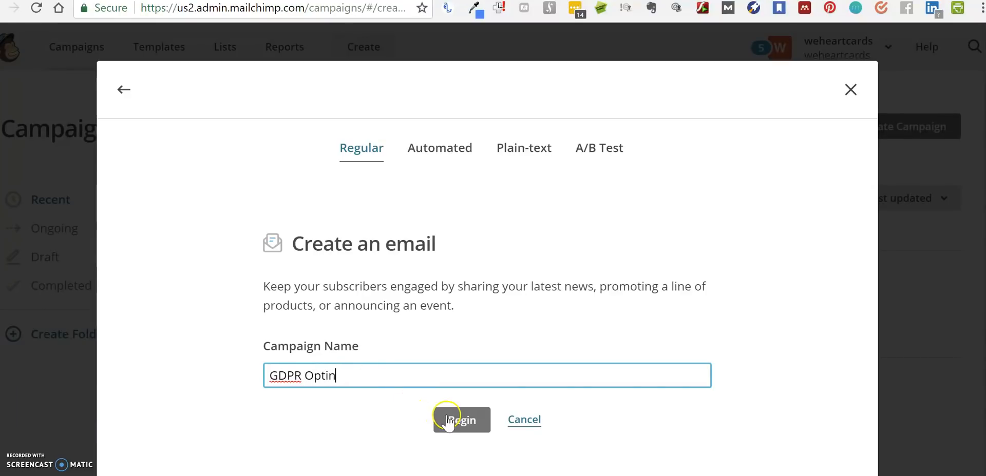
pyautogui.click(461, 420)
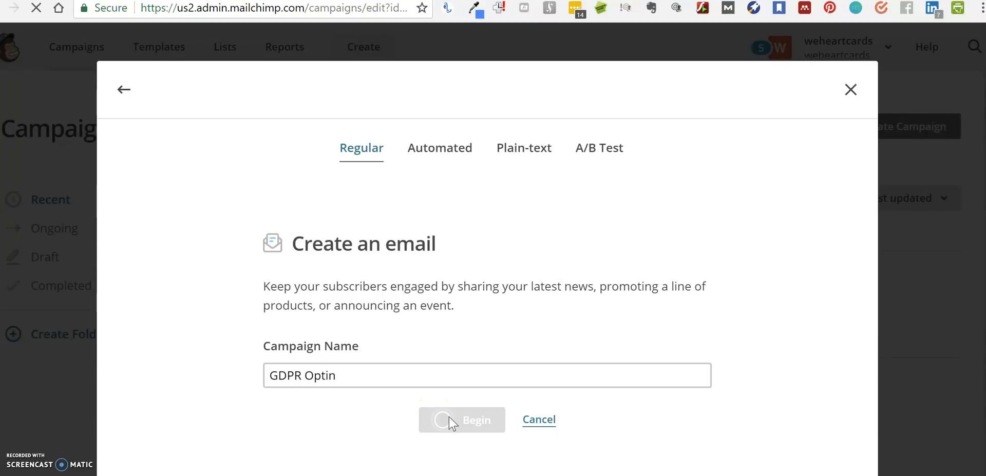
# Review the GDPR Optin draft checklist and start designing its email content
pyautogui.click(461, 420)
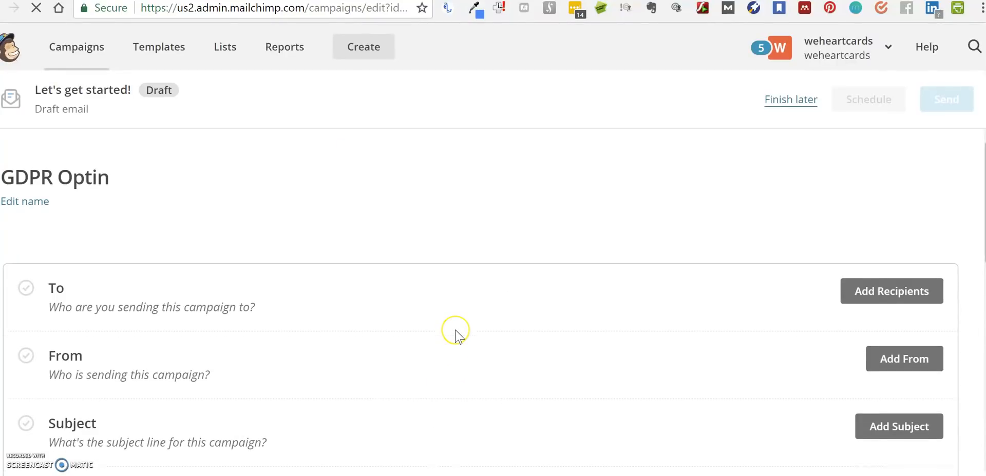
pyautogui.scroll(-3)
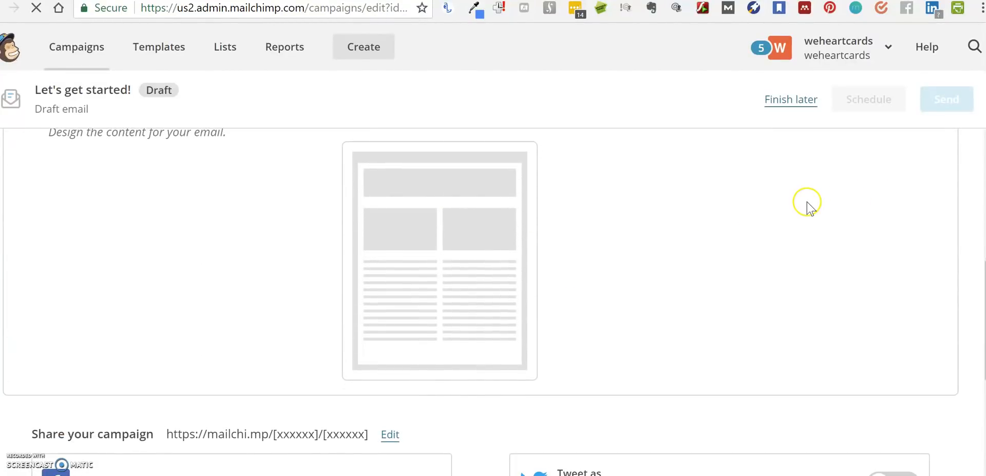
pyautogui.scroll(3)
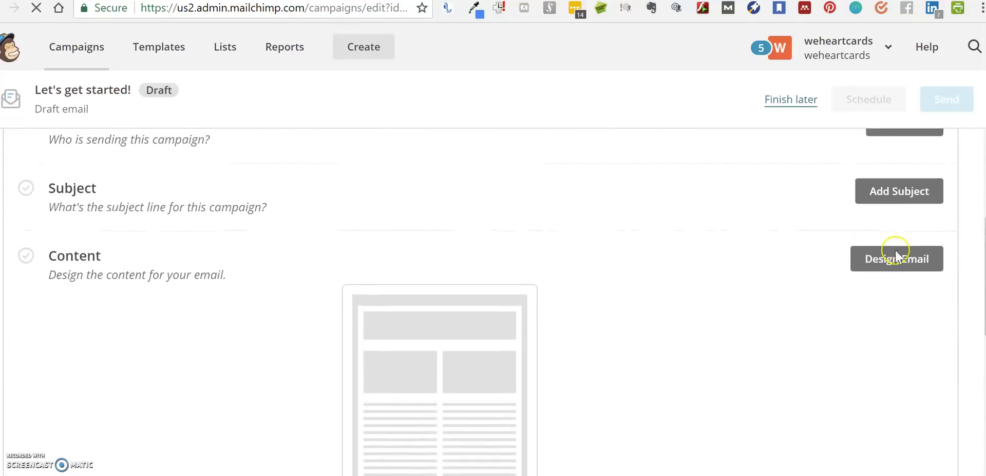
pyautogui.click(896, 259)
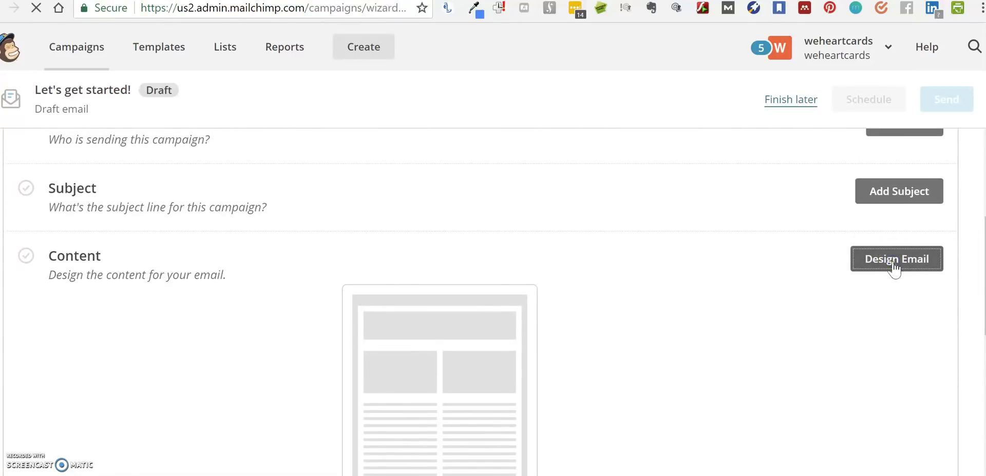
# Choose the GDPR Subscriber Alert theme from the Subscriber Alerts category
pyautogui.click(896, 259)
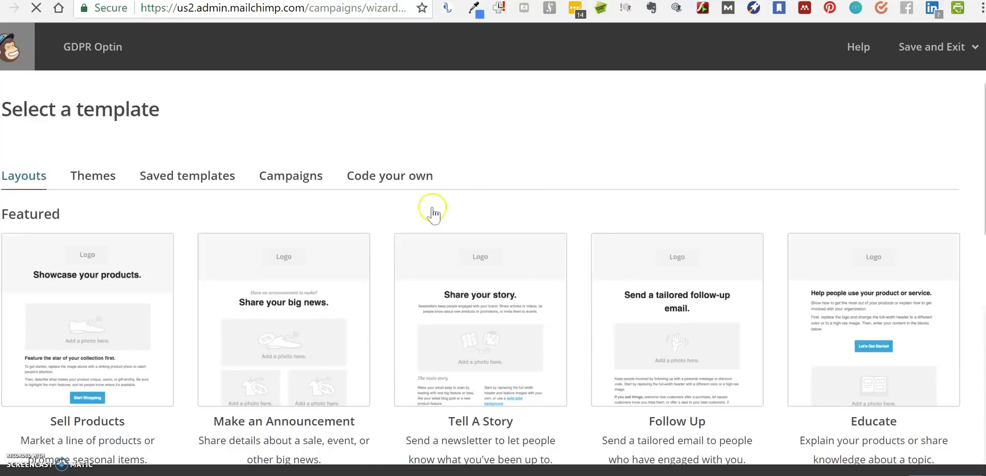
pyautogui.click(92, 175)
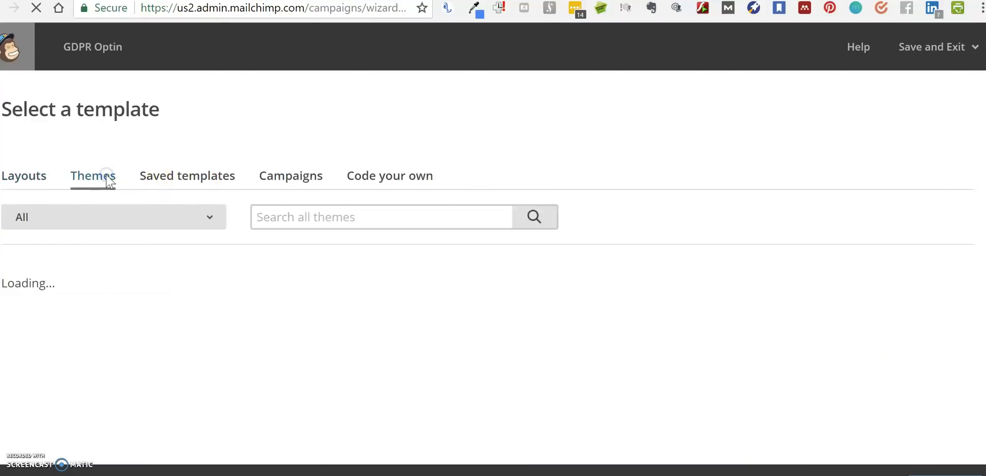
pyautogui.click(113, 217)
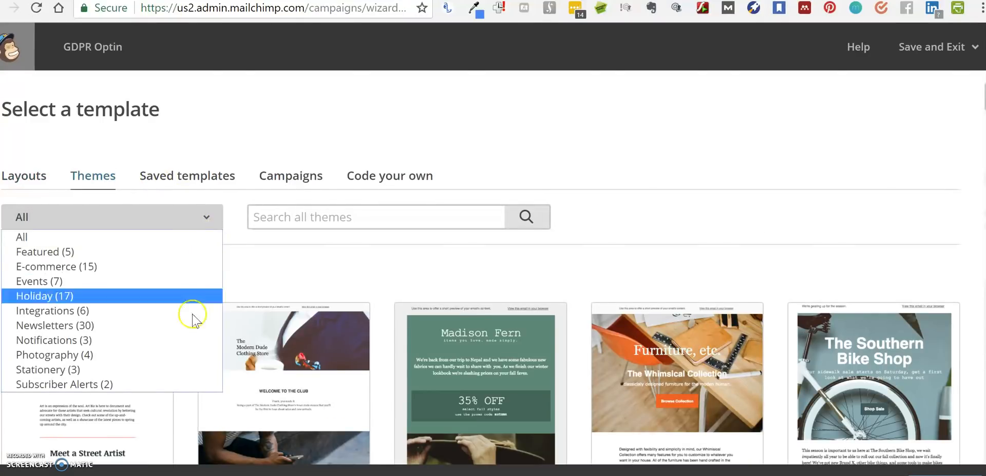
pyautogui.click(64, 383)
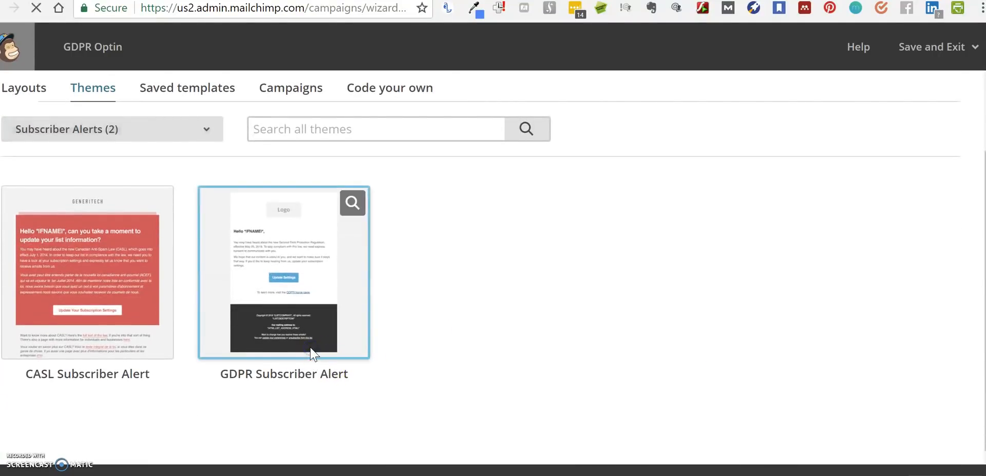
pyautogui.click(283, 271)
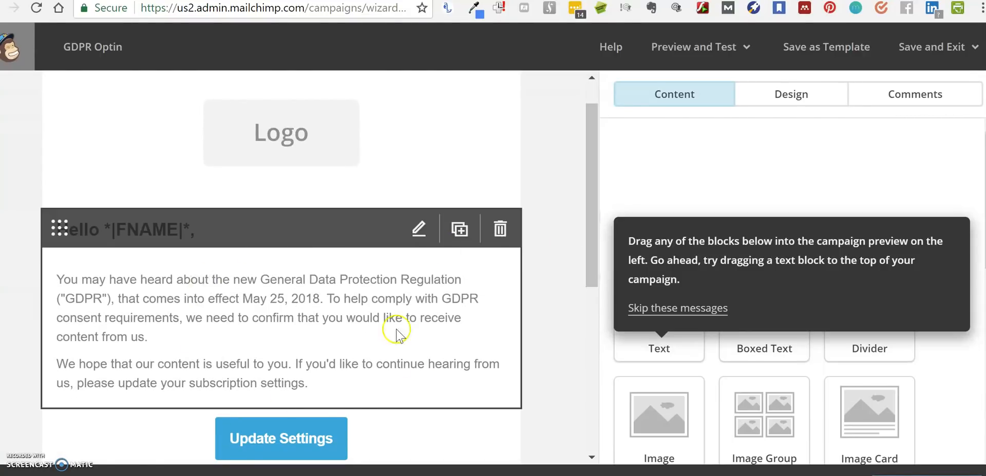
pyautogui.moveTo(360, 358)
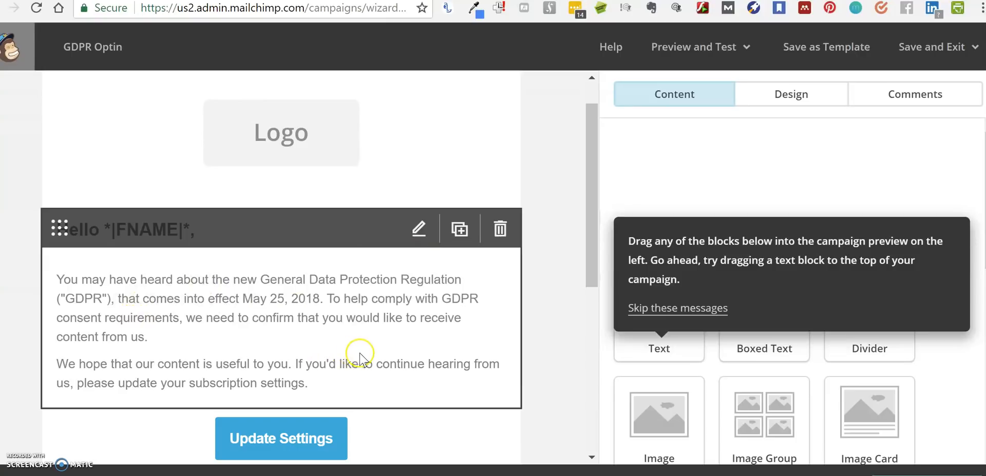
pyautogui.moveTo(491, 261)
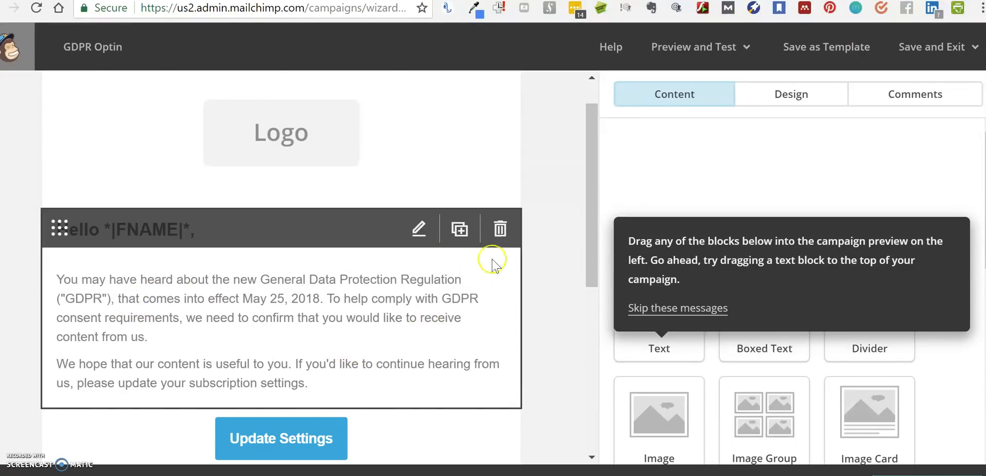
pyautogui.scroll(-3)
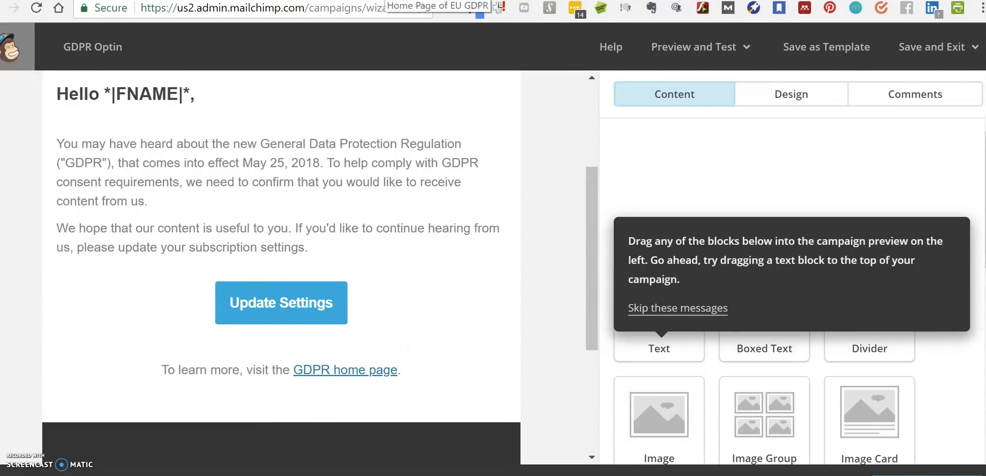
# Follow the template's GDPR home page link and browse the eugdpr.org page
pyautogui.click(345, 369)
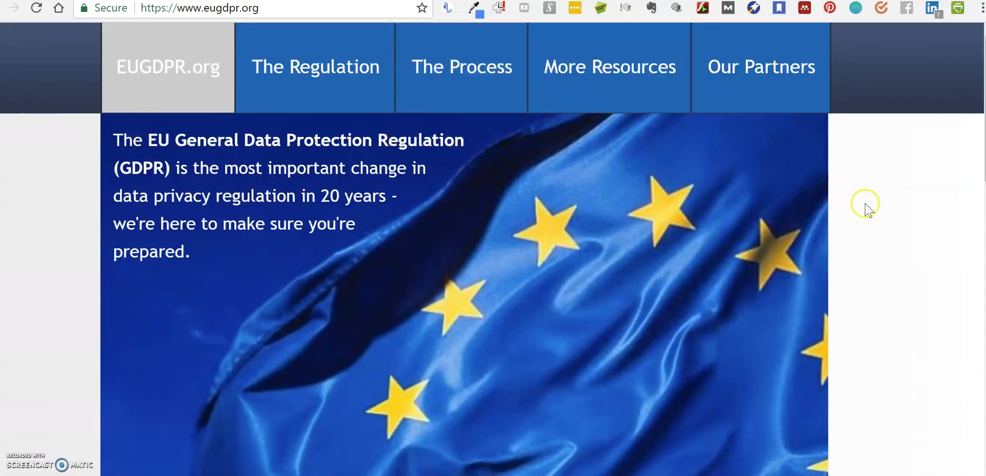
pyautogui.moveTo(861, 211)
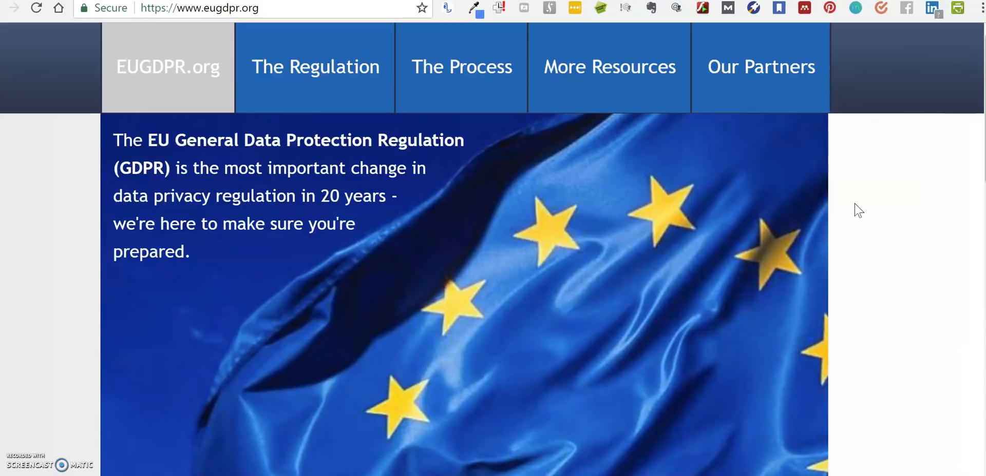
pyautogui.scroll(-3)
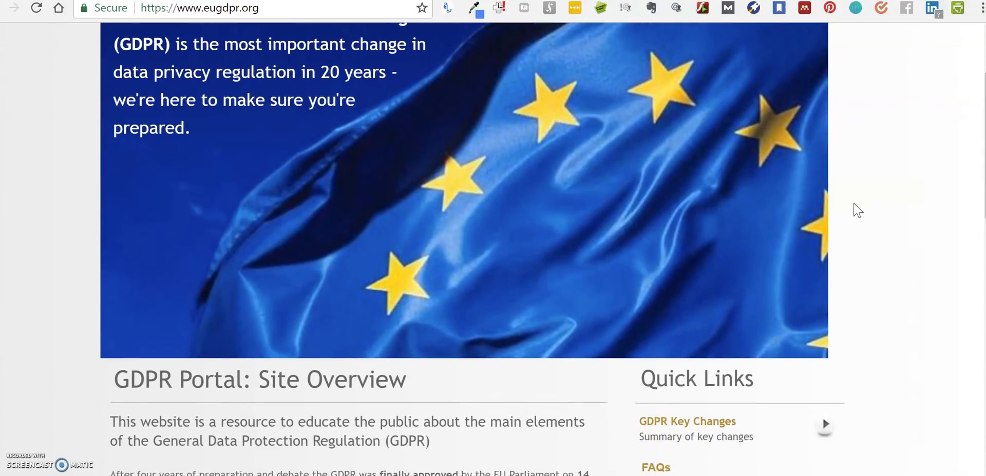
pyautogui.scroll(-3)
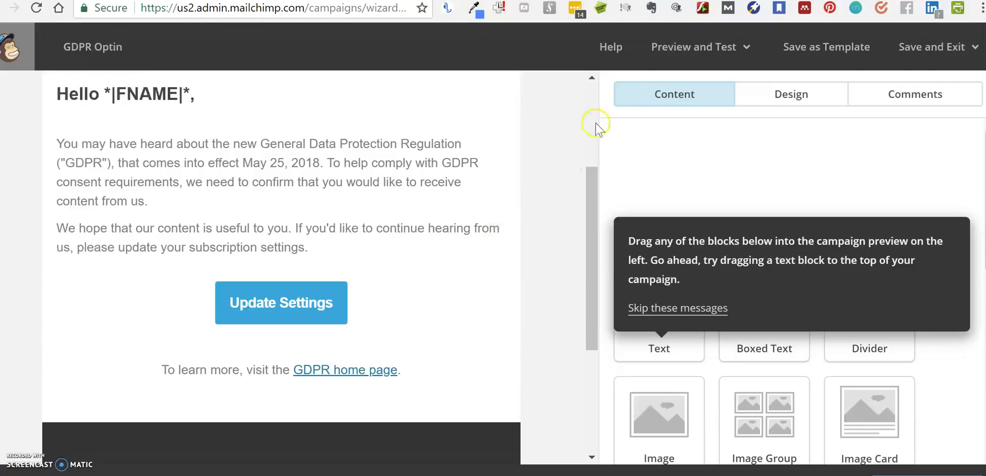
pyautogui.moveTo(694, 46)
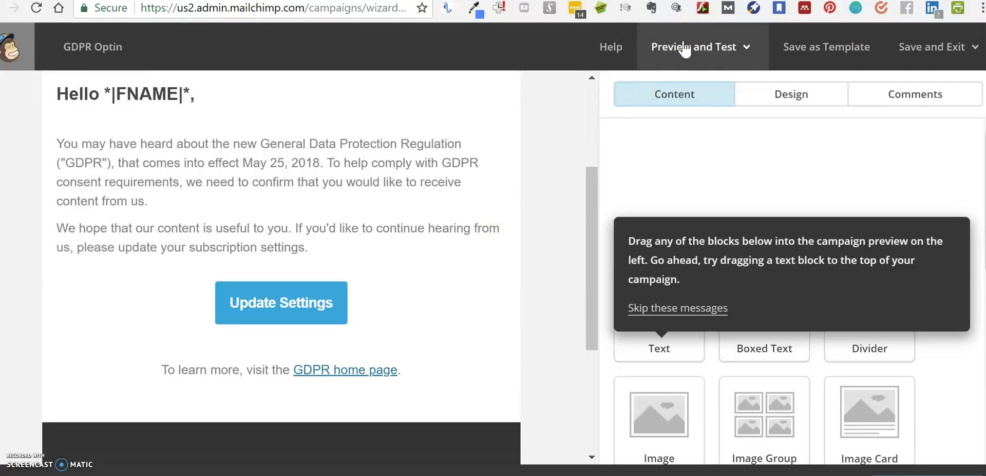